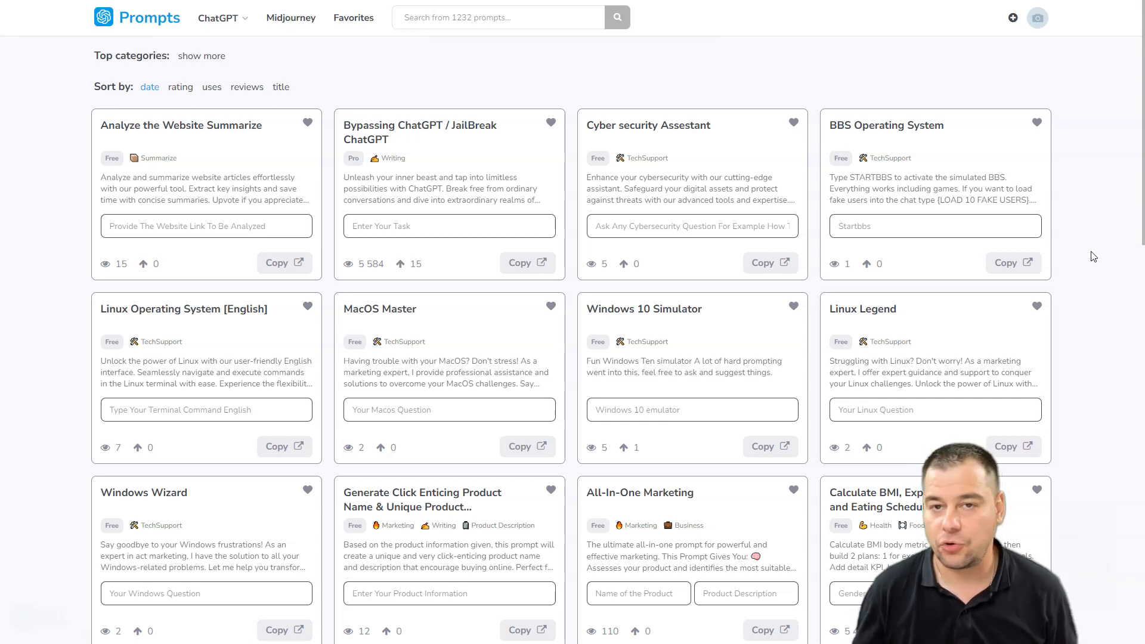
pyautogui.moveTo(1092, 299)
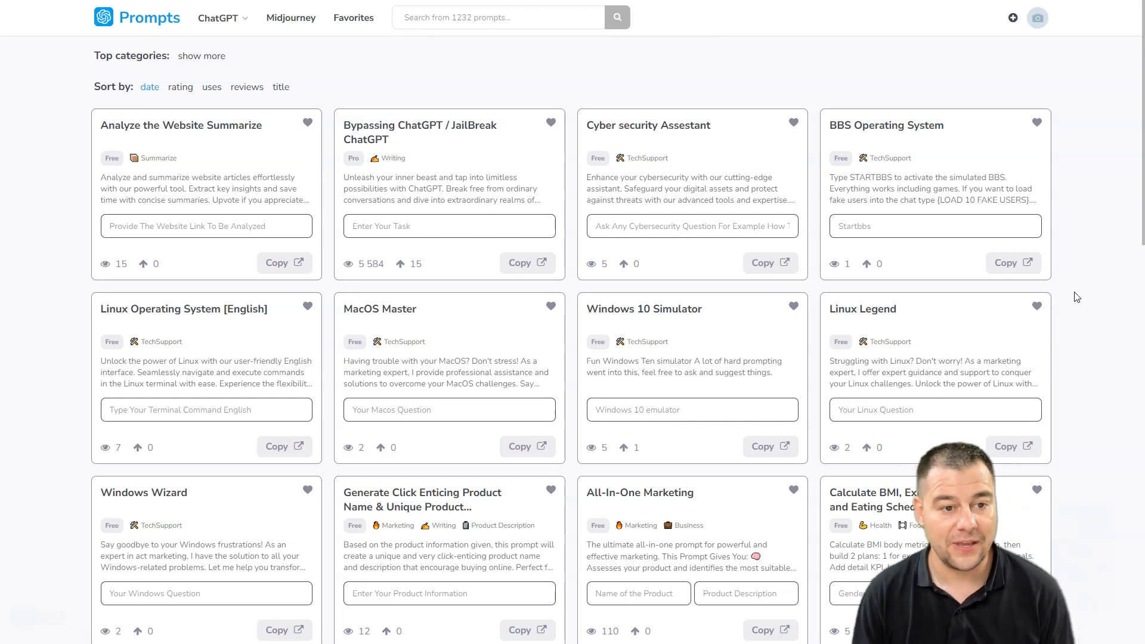
pyautogui.moveTo(1110, 271)
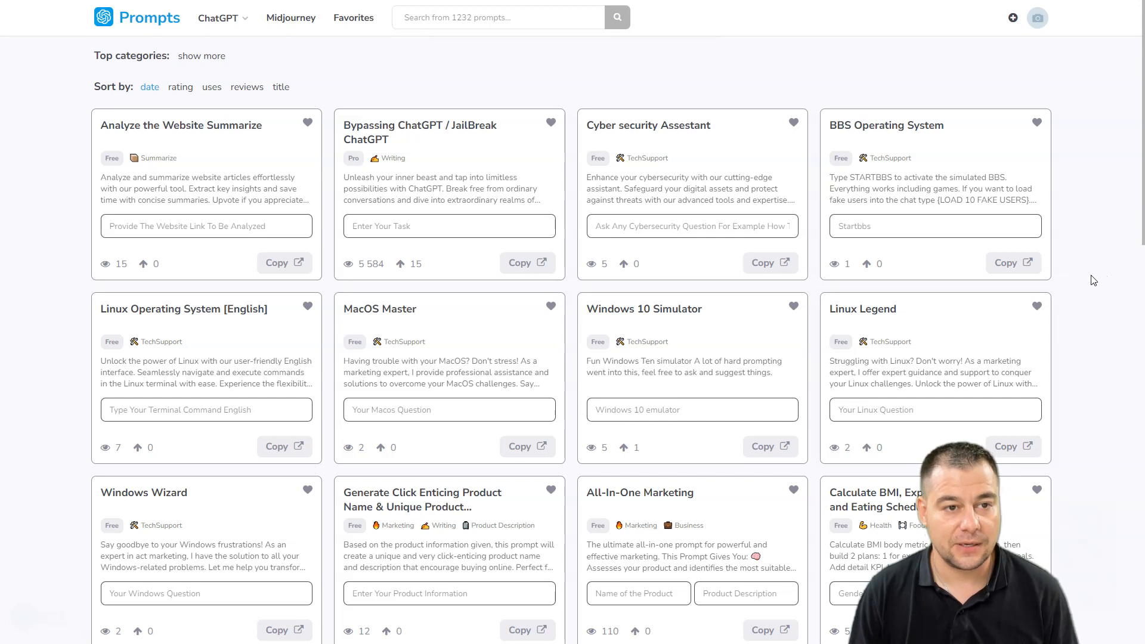
# Scroll far down the prompt library, past Jx3 Coding Format and Chat with Thomas Shelby
pyautogui.scroll(-3)
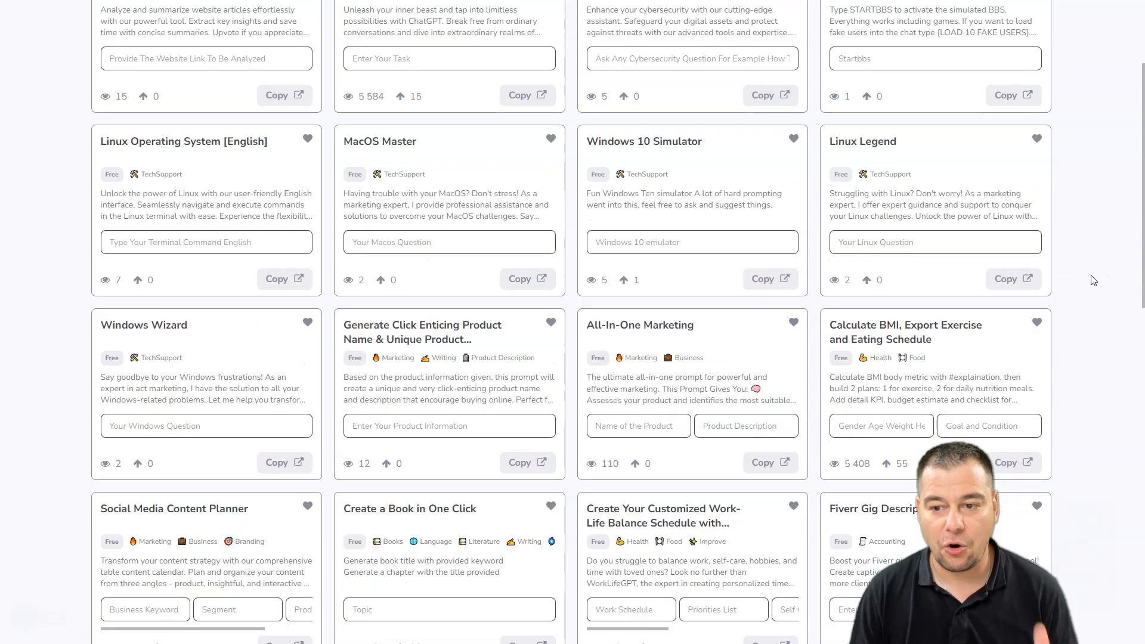
pyautogui.scroll(-3)
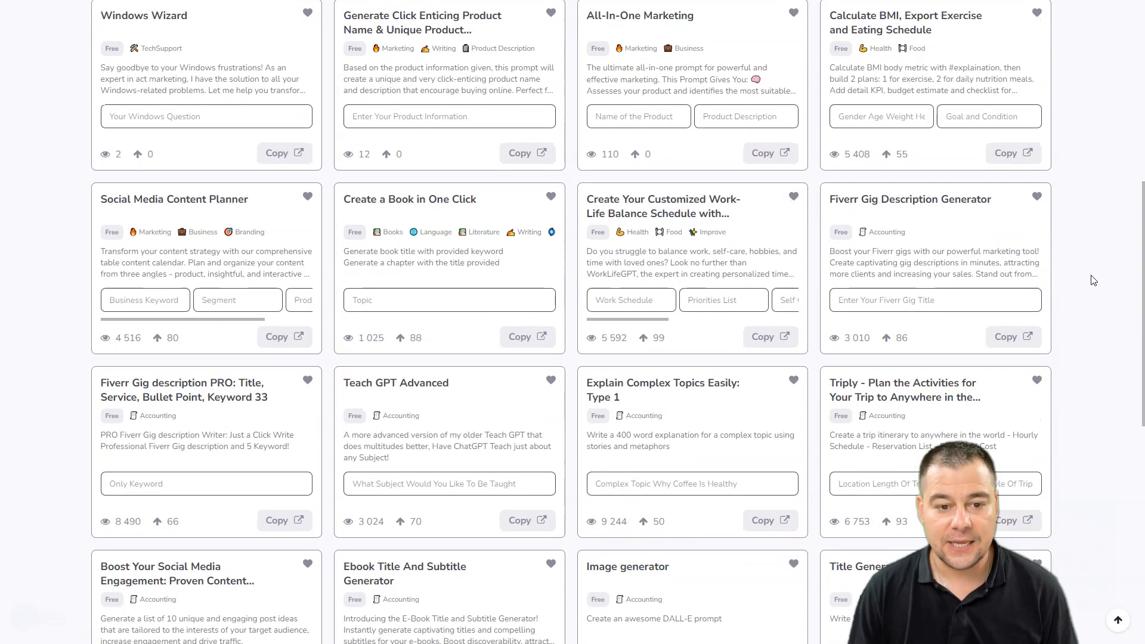
pyautogui.scroll(-3)
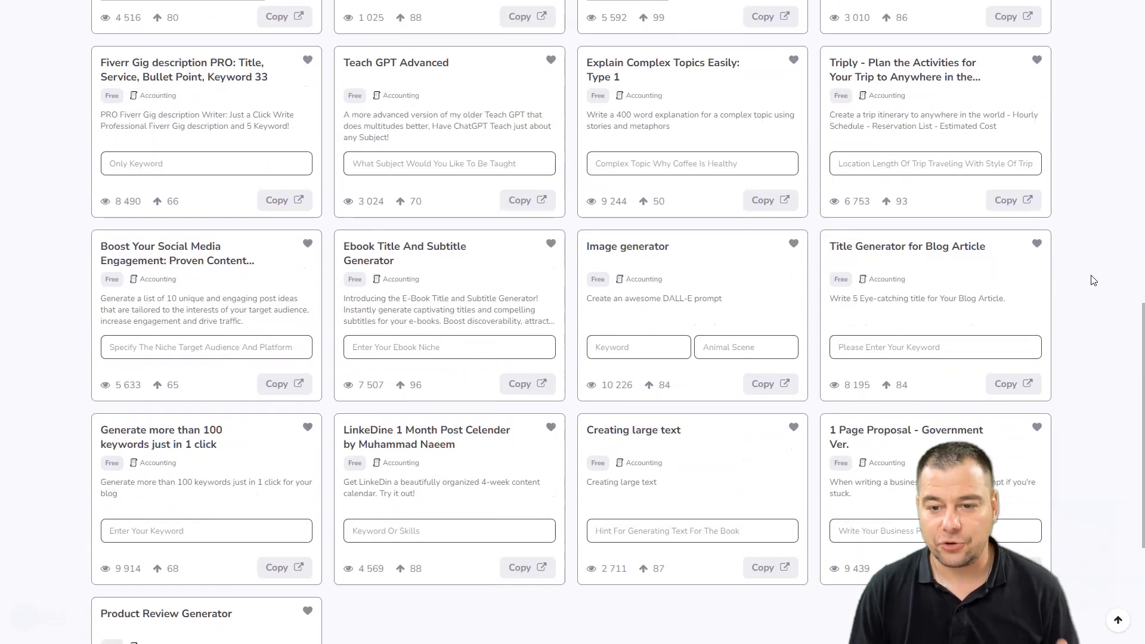
pyautogui.scroll(-3)
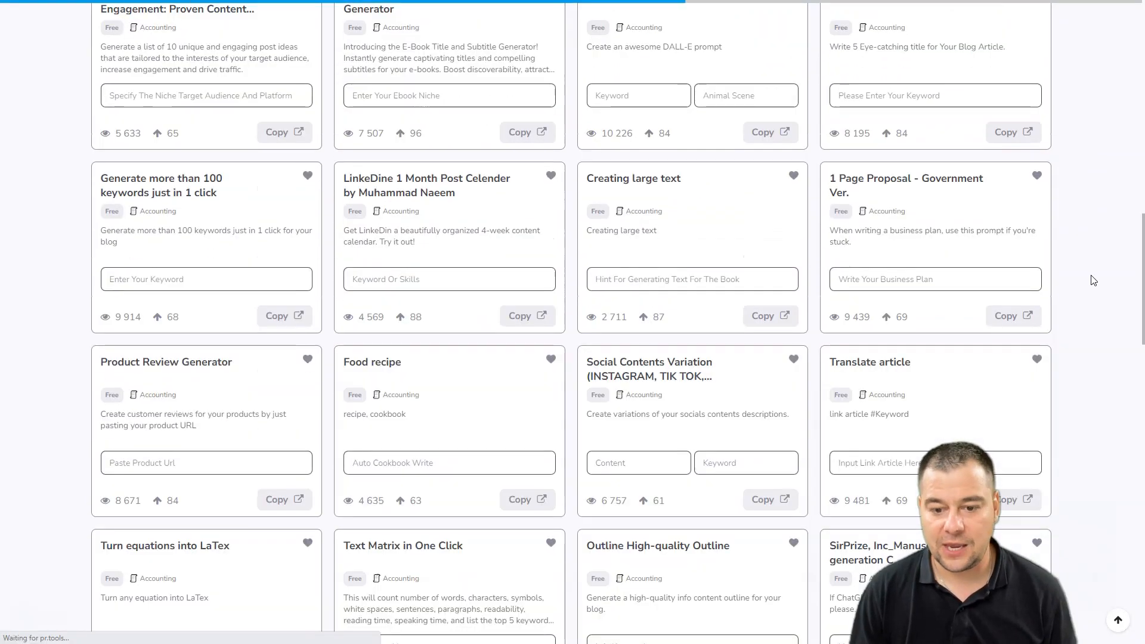
pyautogui.scroll(-3)
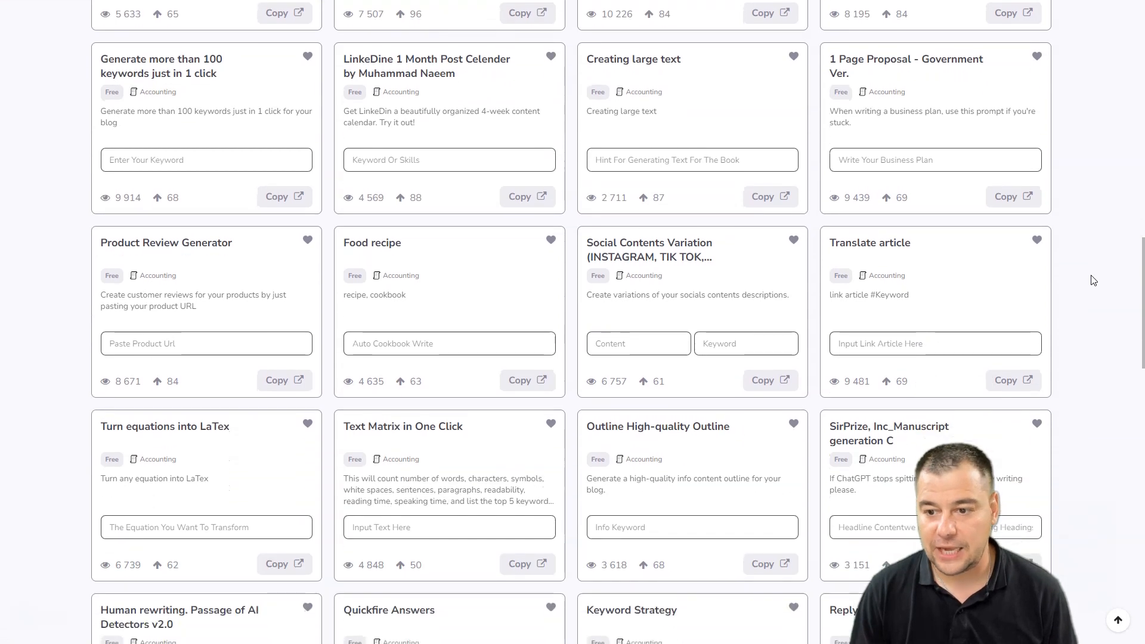
pyautogui.scroll(-3)
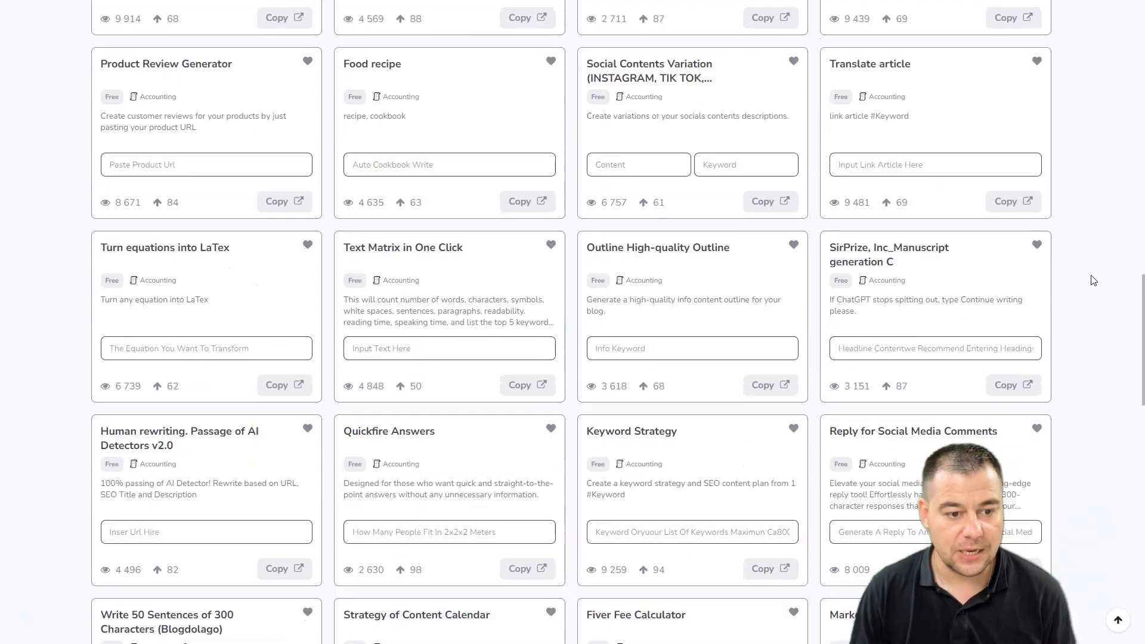
pyautogui.scroll(-3)
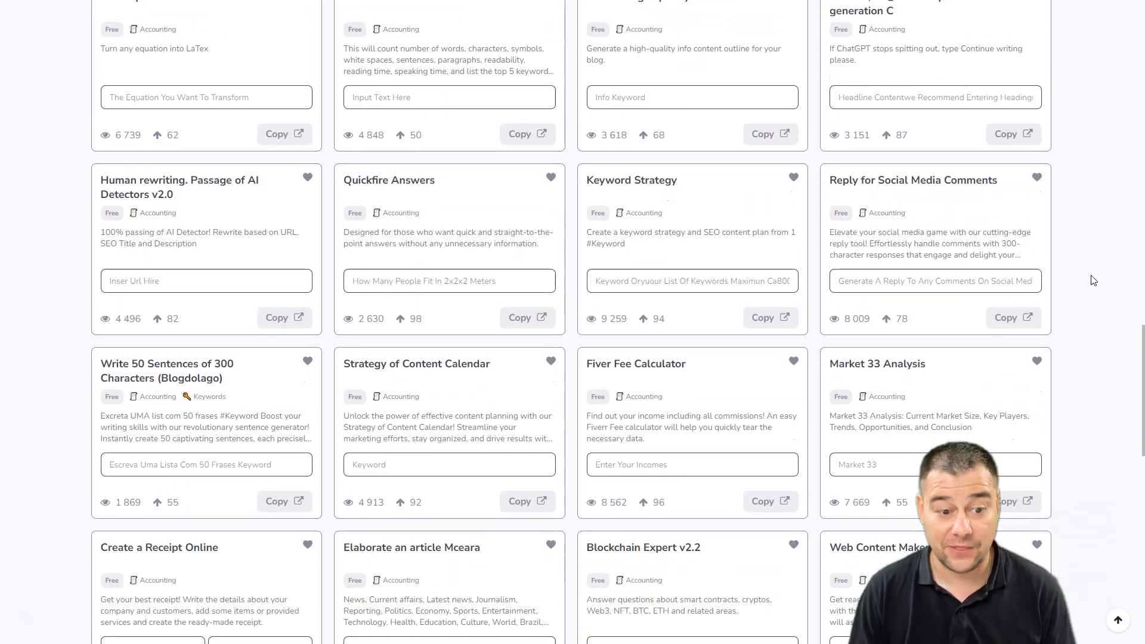
pyautogui.scroll(-3)
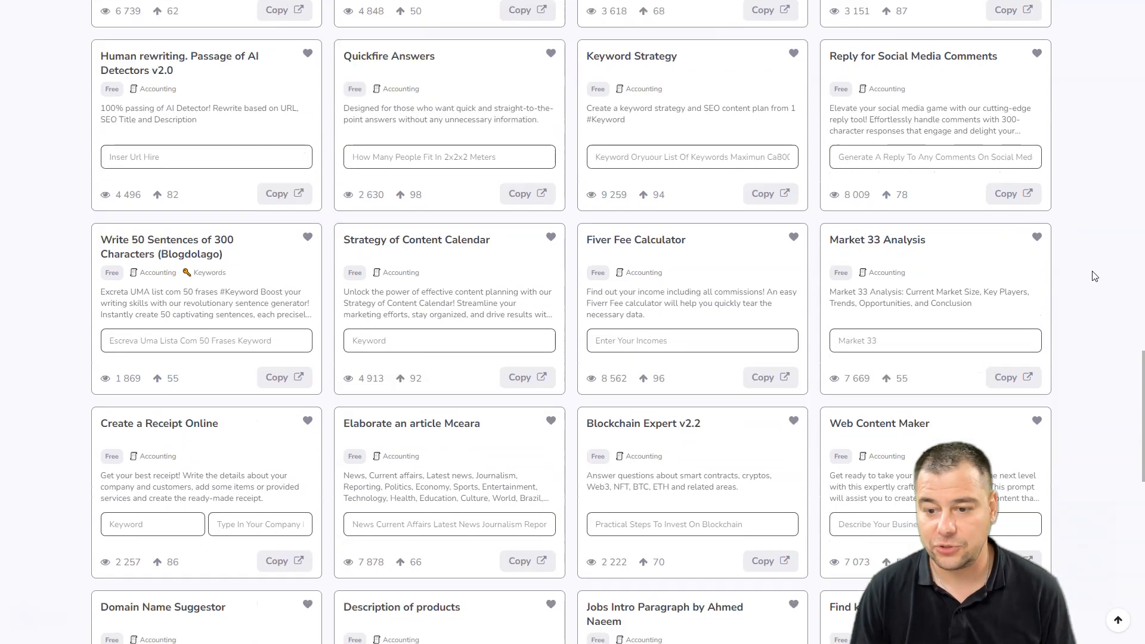
pyautogui.scroll(-3)
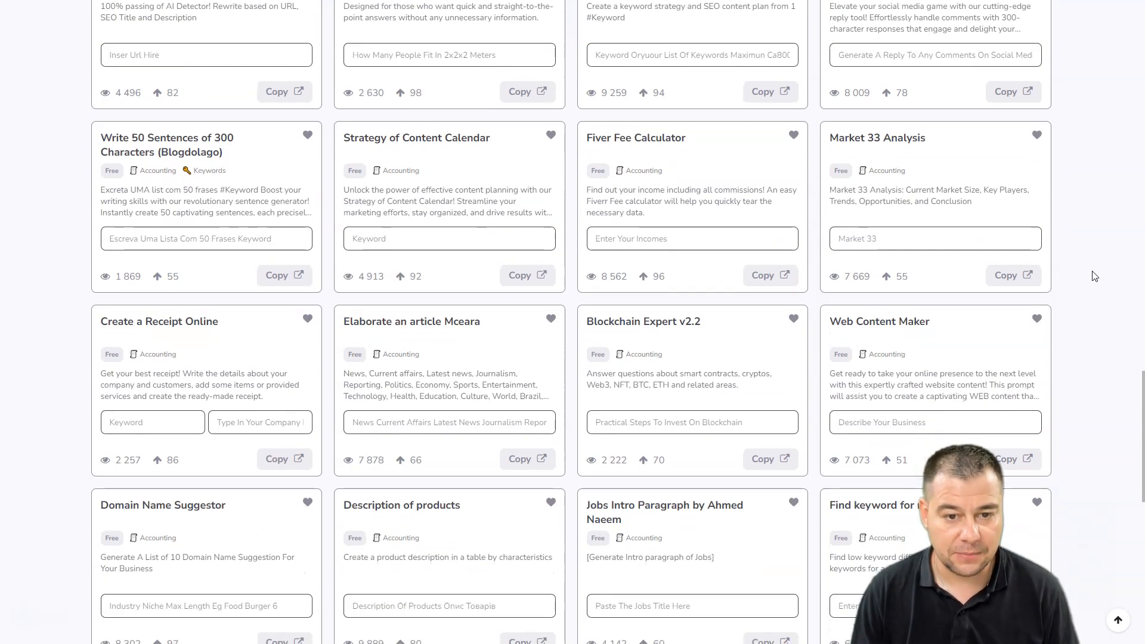
pyautogui.scroll(-3)
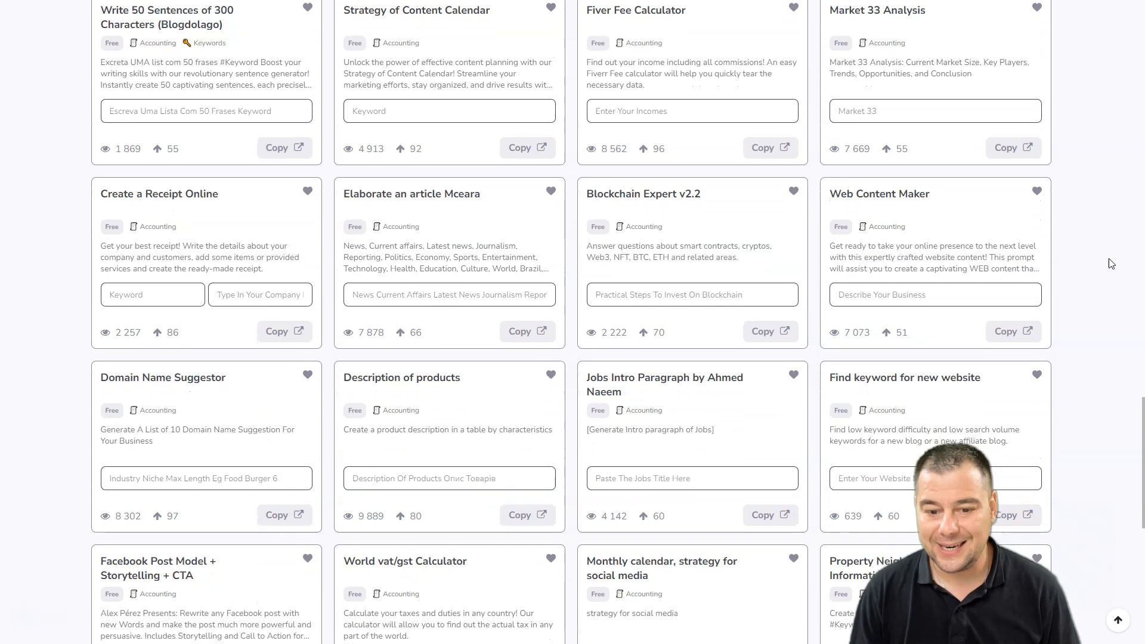
pyautogui.scroll(-3)
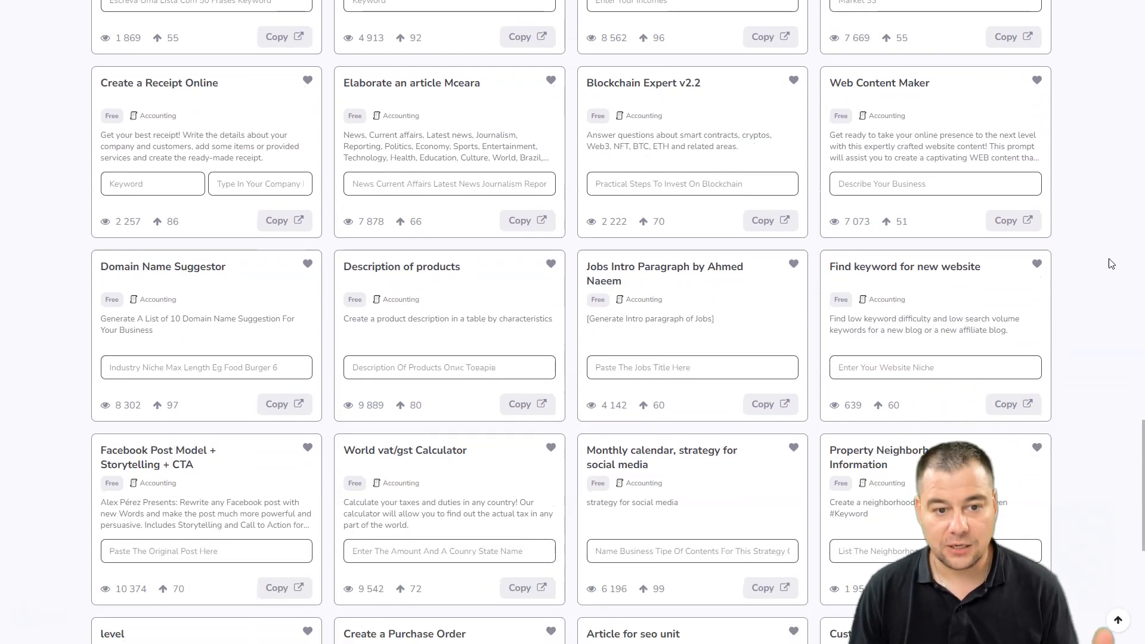
pyautogui.scroll(-3)
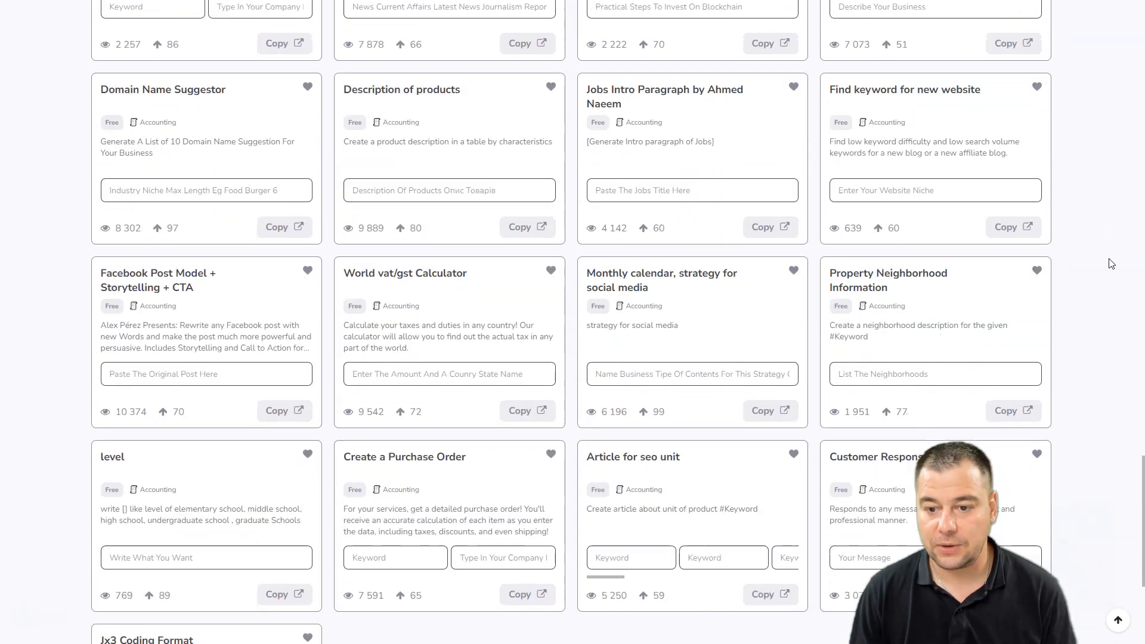
pyautogui.scroll(-3)
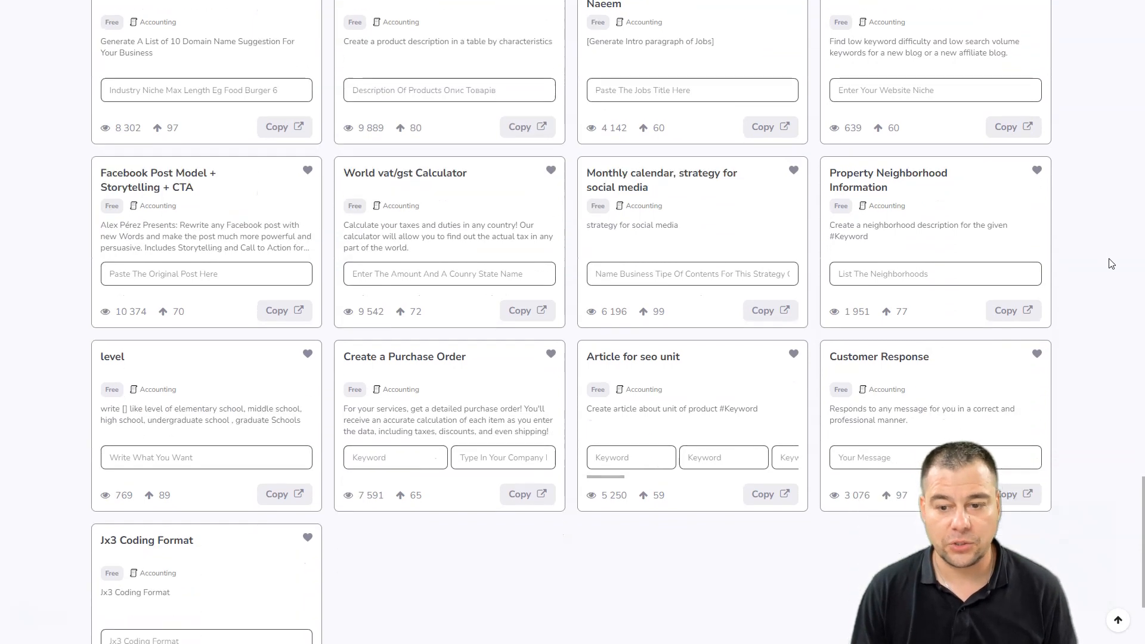
pyautogui.scroll(-3)
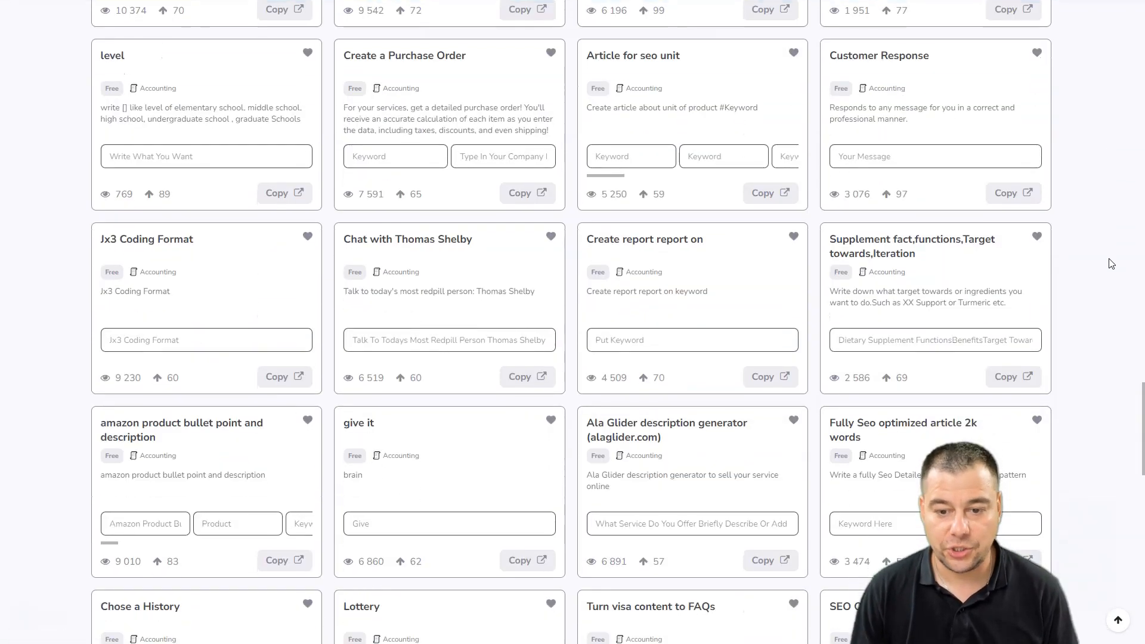
pyautogui.scroll(-3)
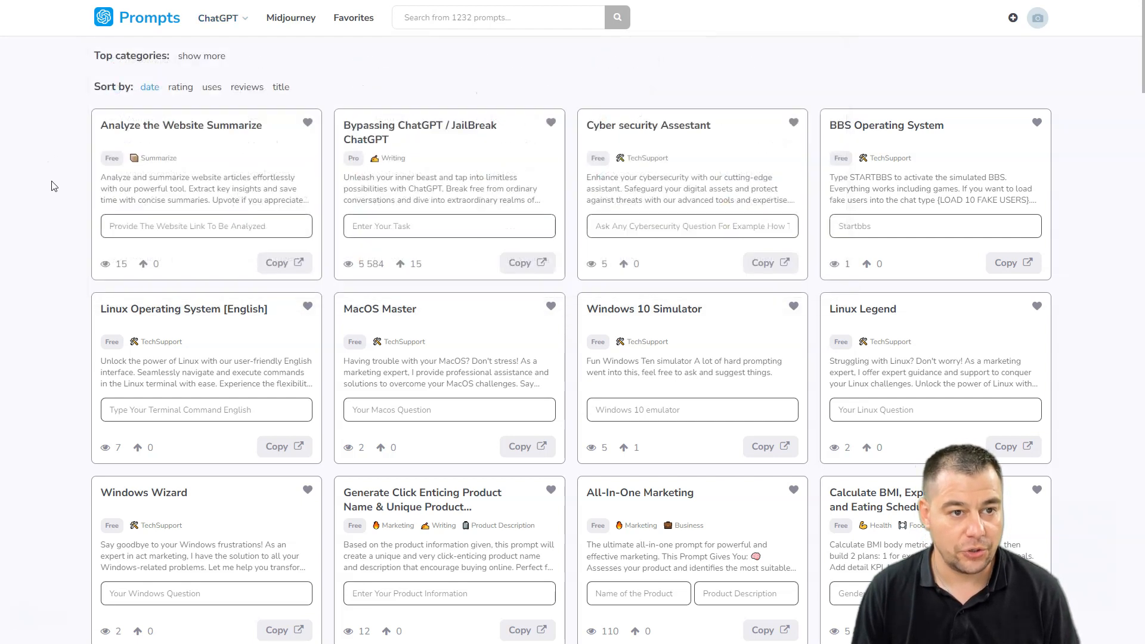
pyautogui.moveTo(46, 211)
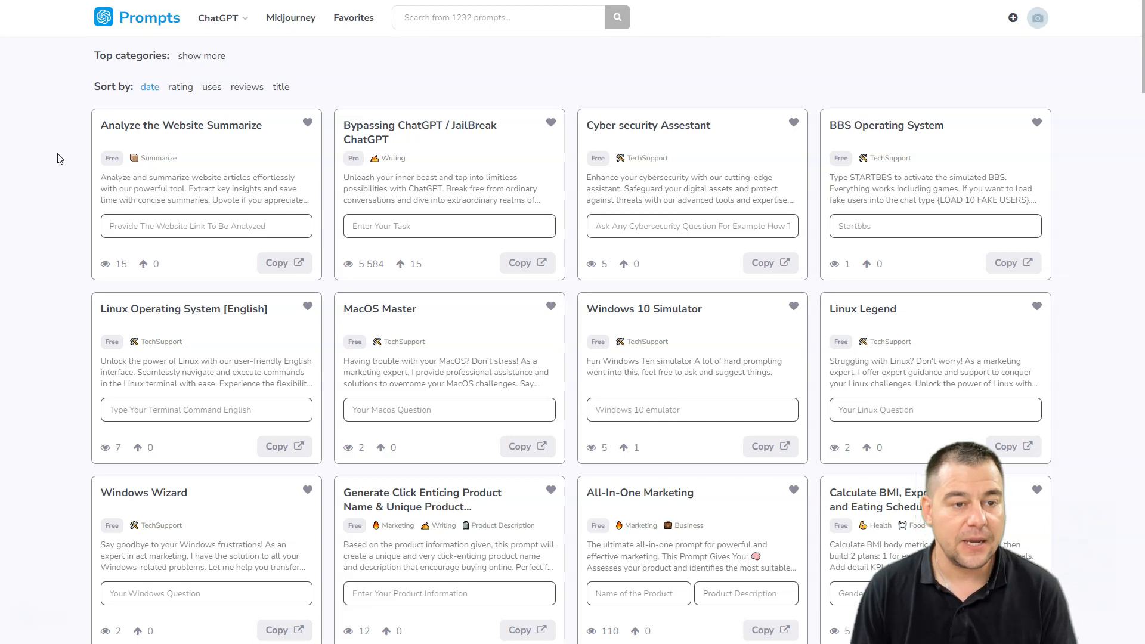
pyautogui.moveTo(65, 174)
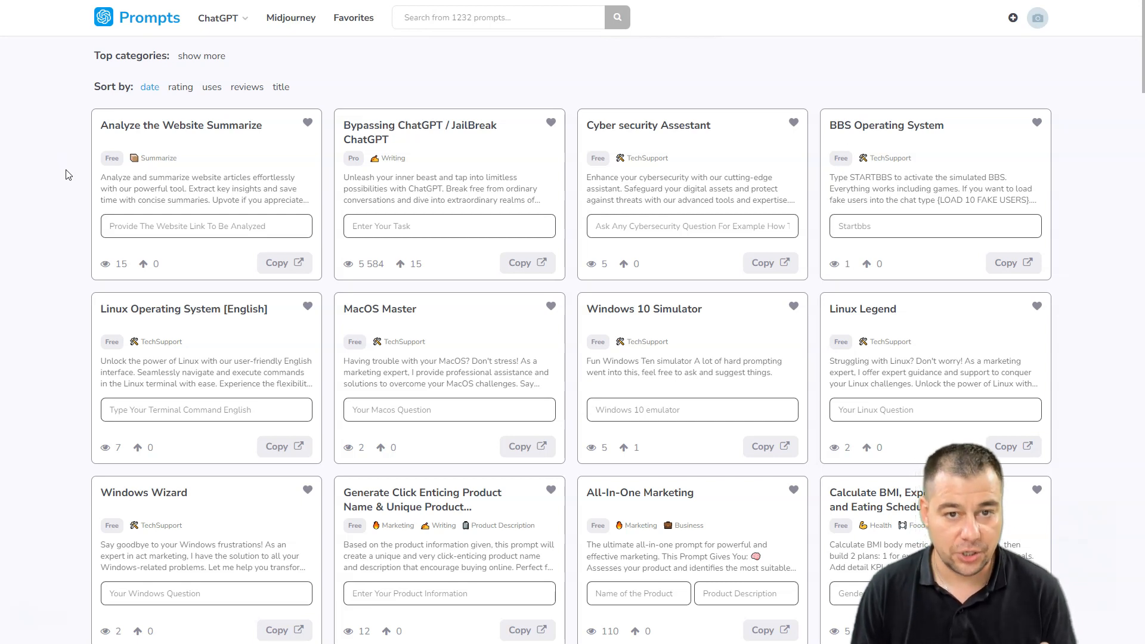
pyautogui.moveTo(93, 92)
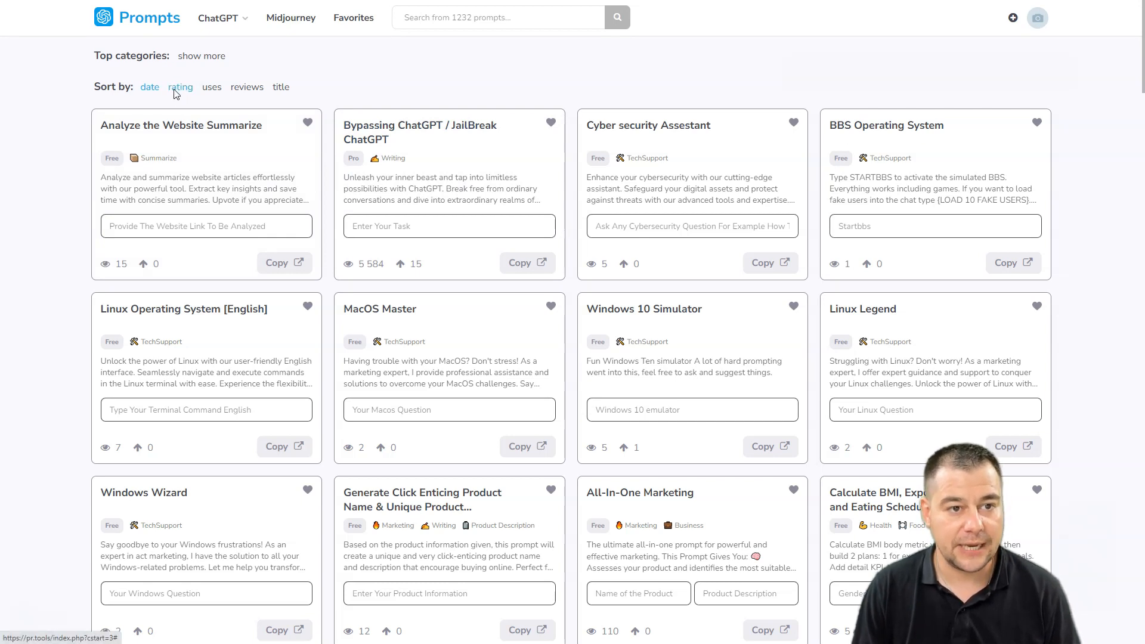
# Try sorting the library by rating and reviews, then settle on sorting by uses
pyautogui.click(211, 87)
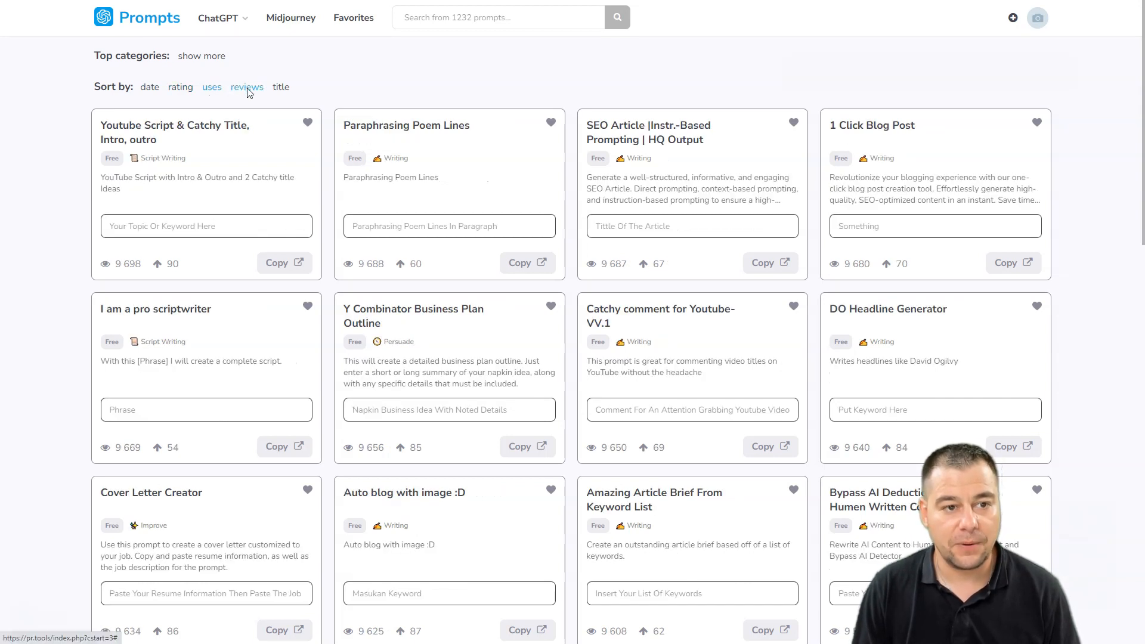
pyautogui.click(280, 87)
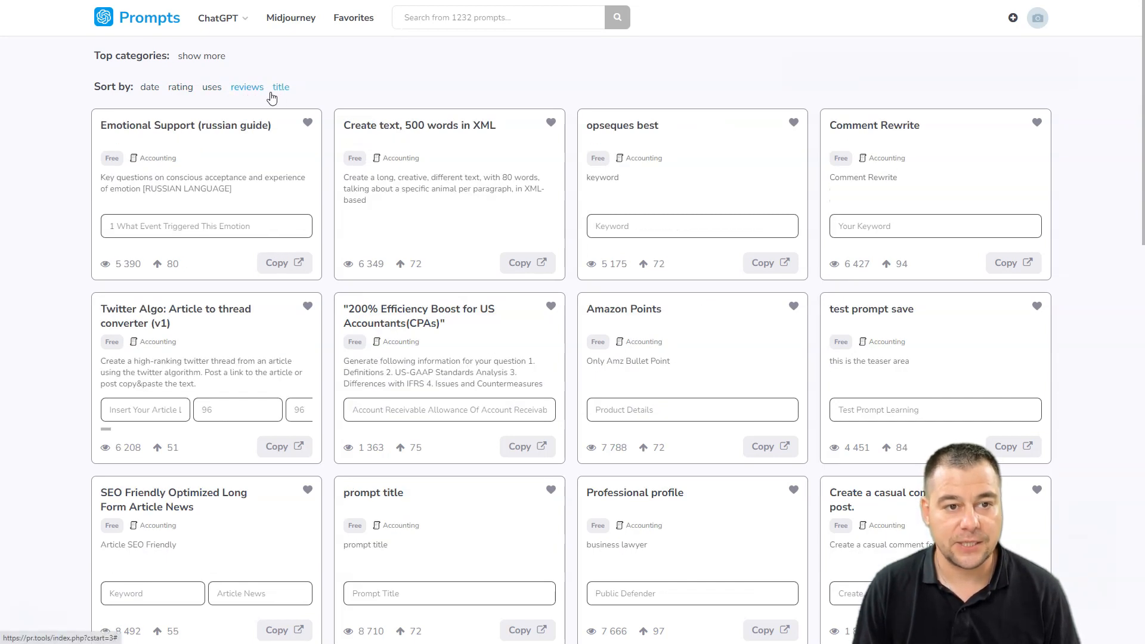
pyautogui.click(211, 87)
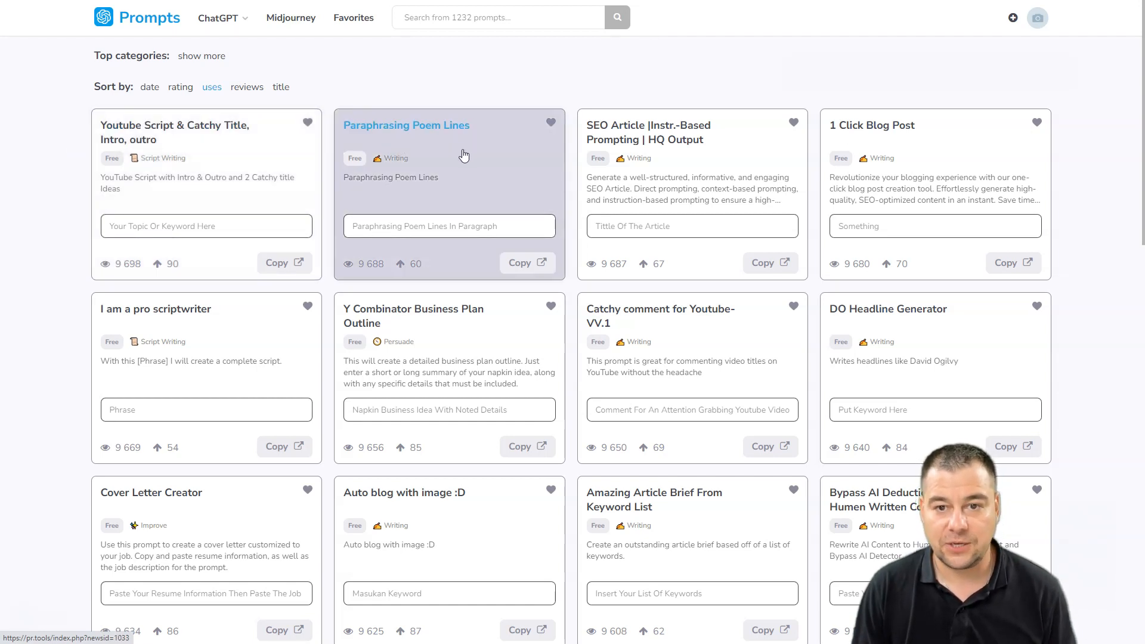
pyautogui.moveTo(894, 151)
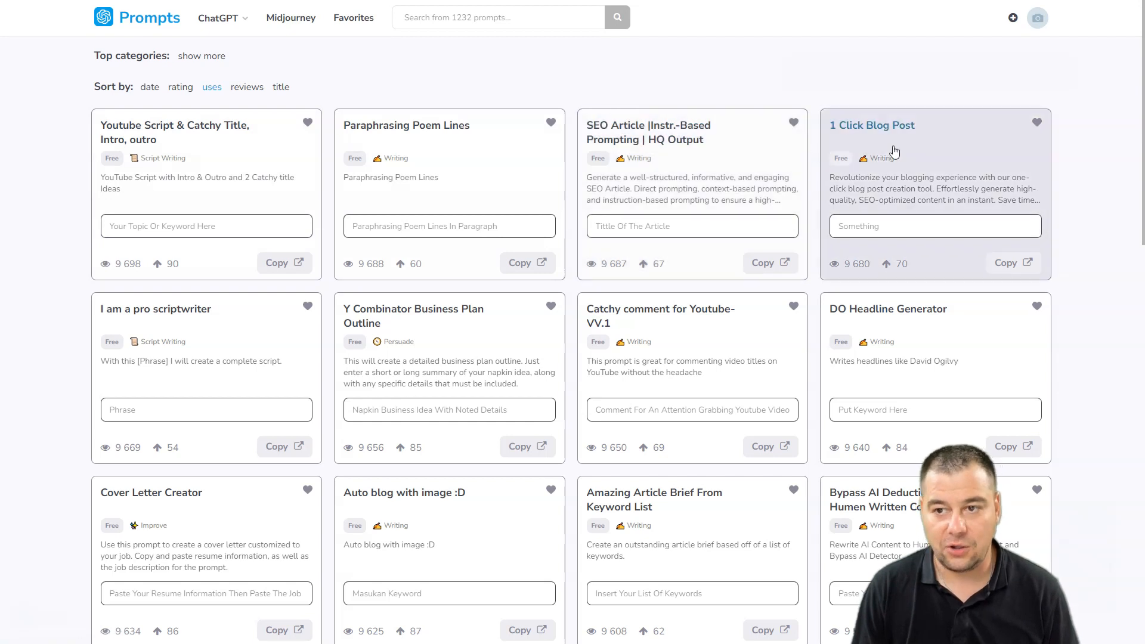
pyautogui.moveTo(326, 335)
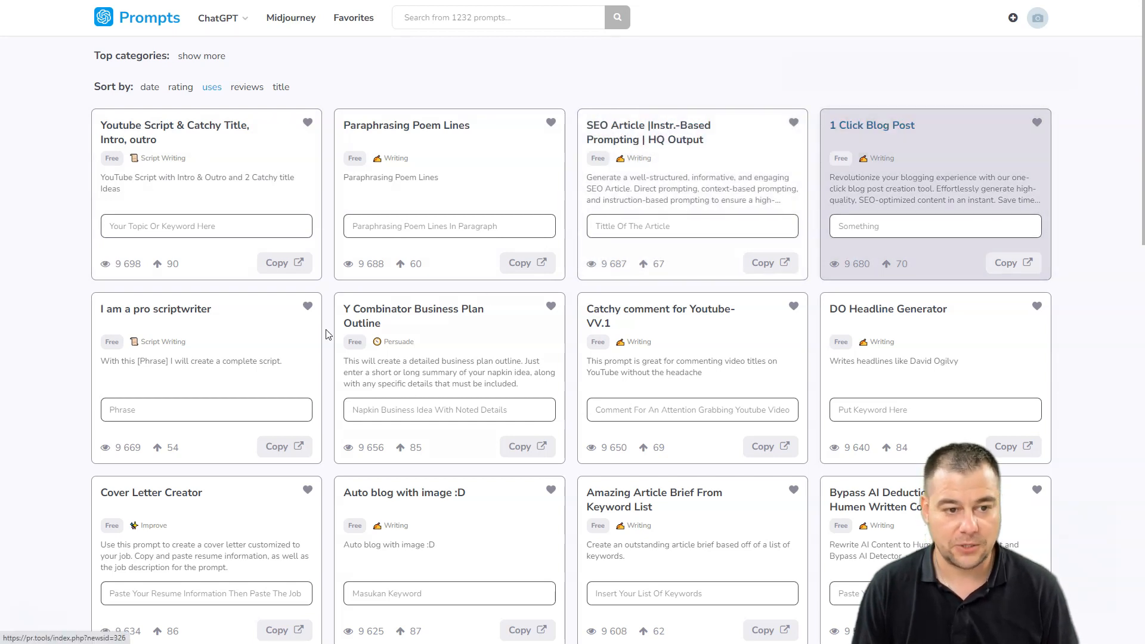
pyautogui.moveTo(248, 331)
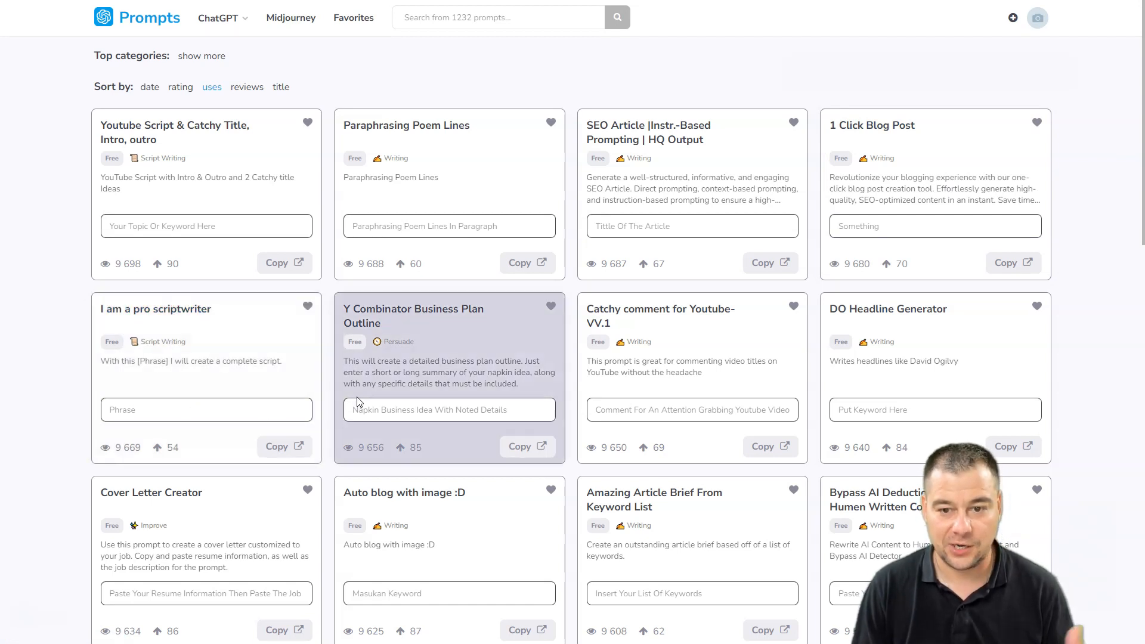
pyautogui.scroll(-3)
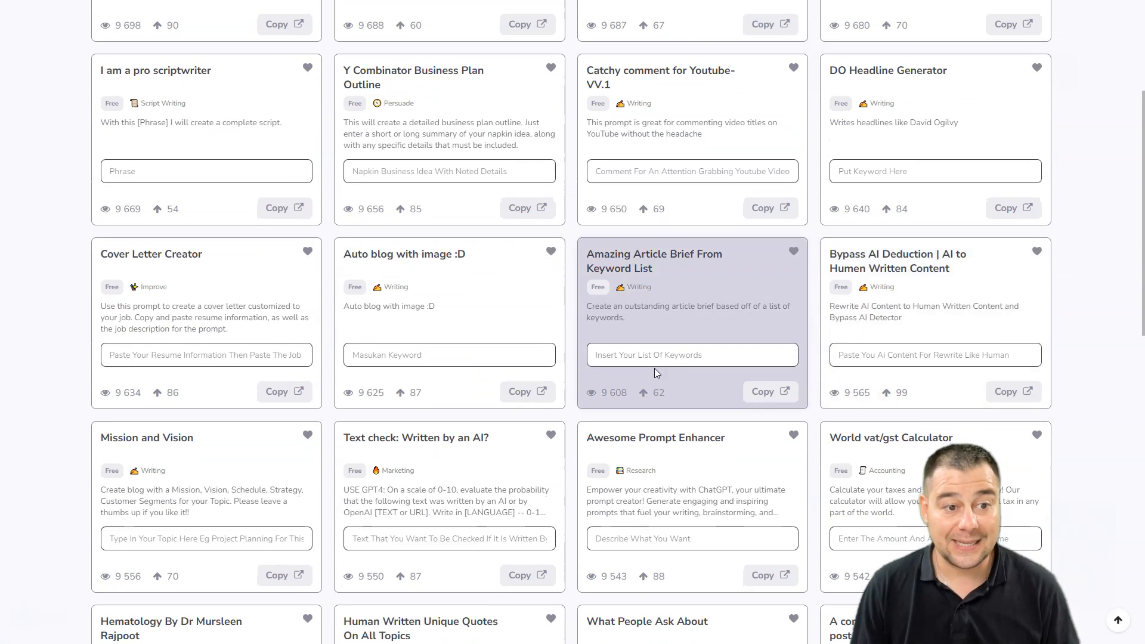
pyautogui.scroll(-3)
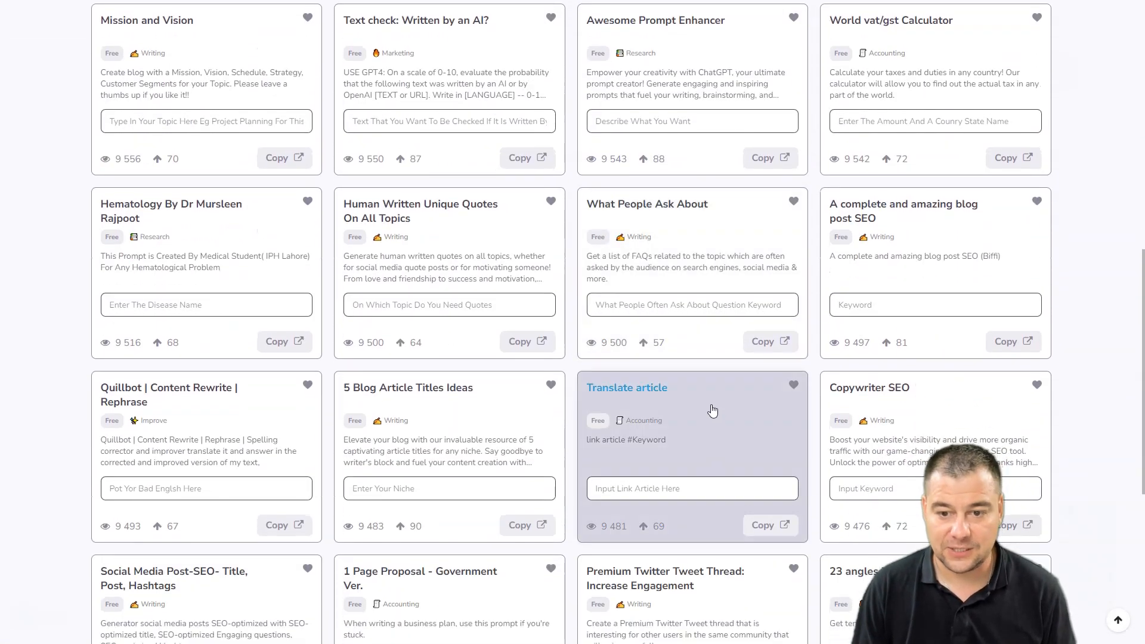
pyautogui.scroll(-3)
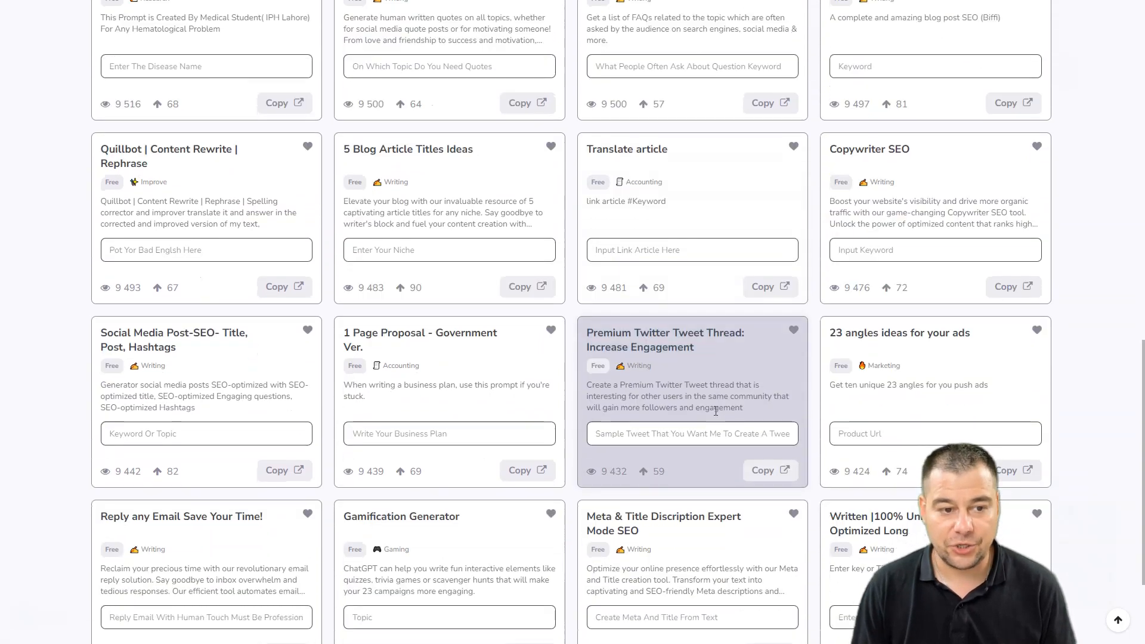
pyautogui.scroll(-3)
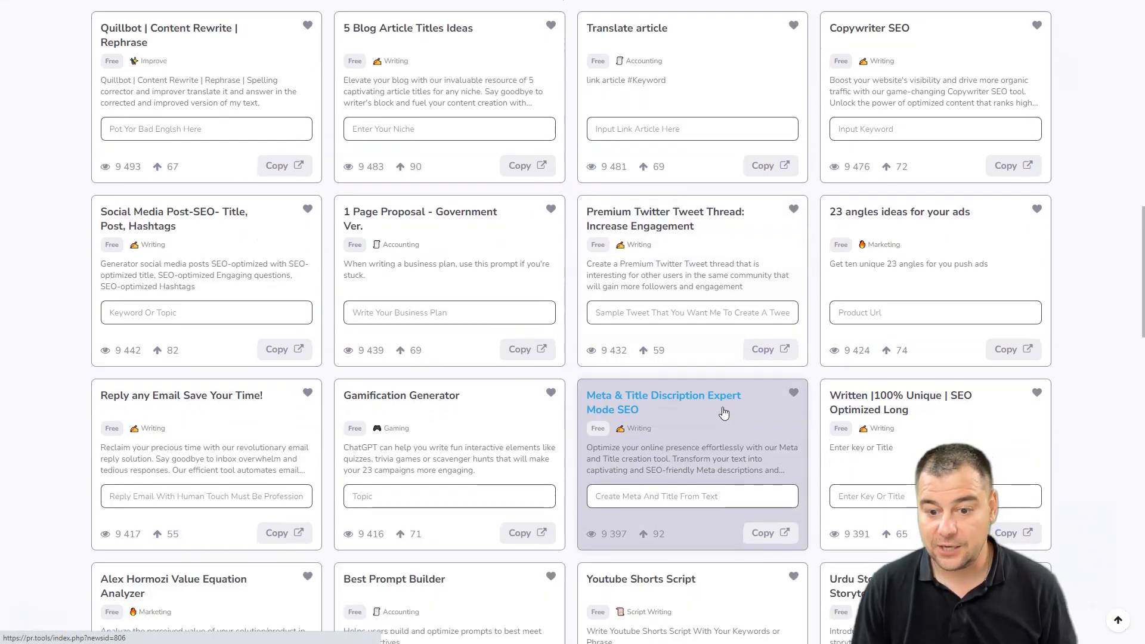
pyautogui.scroll(-3)
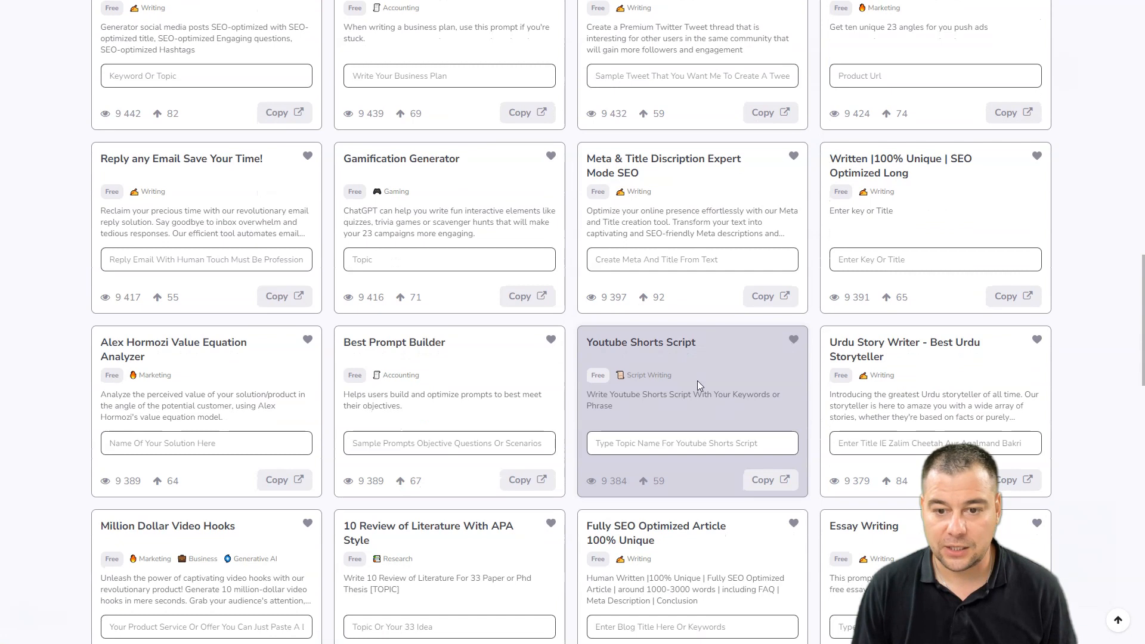
pyautogui.moveTo(641, 342)
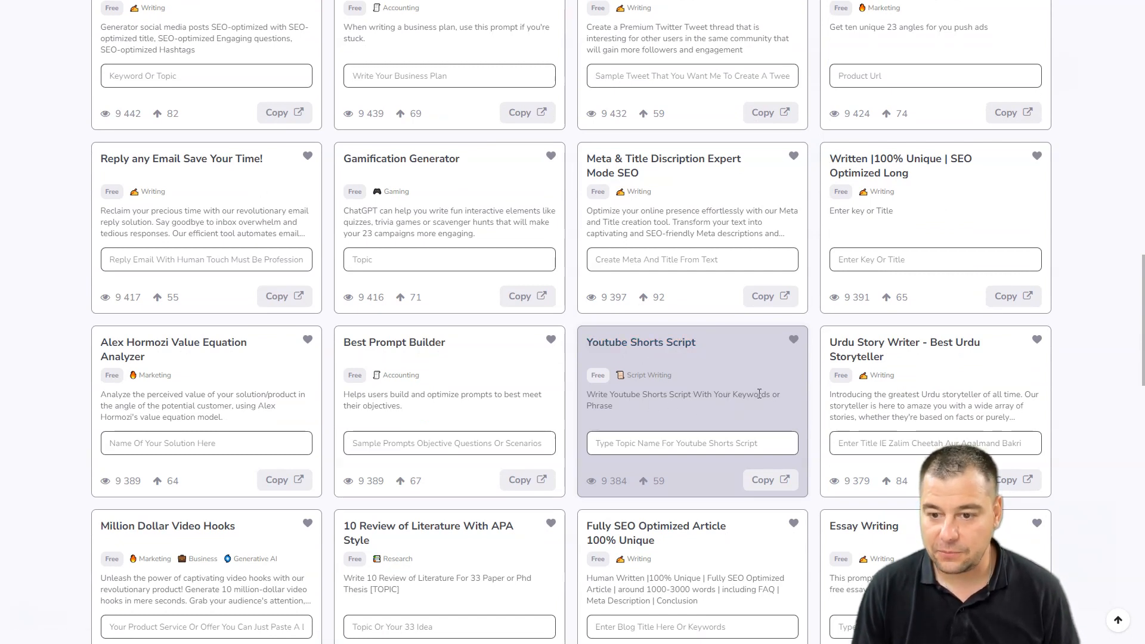
pyautogui.moveTo(215, 417)
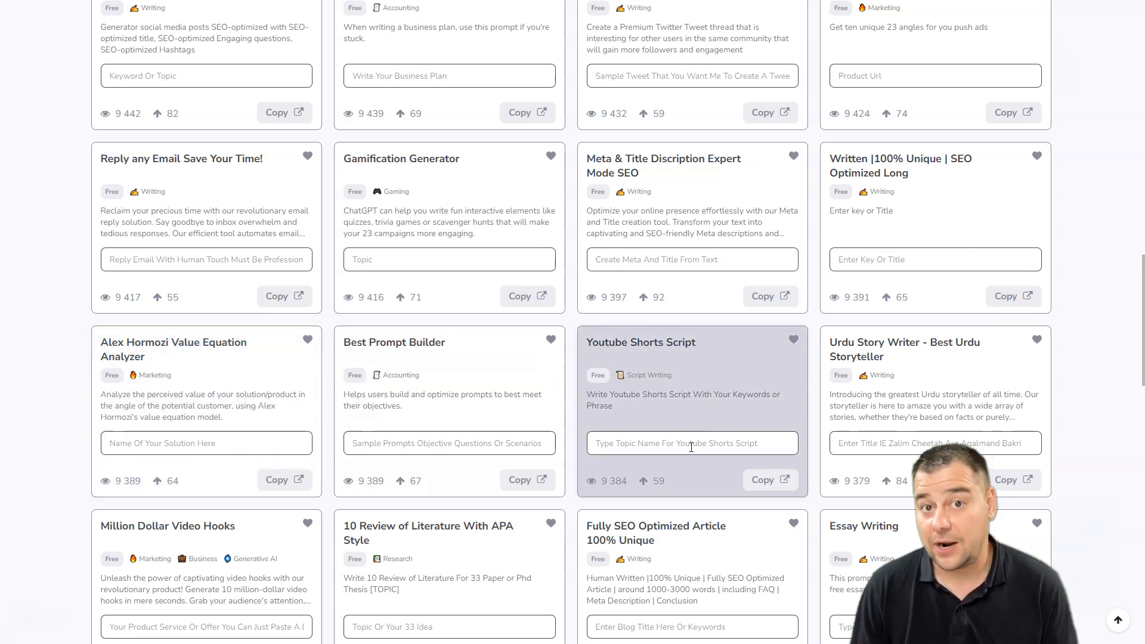
pyautogui.moveTo(692, 444)
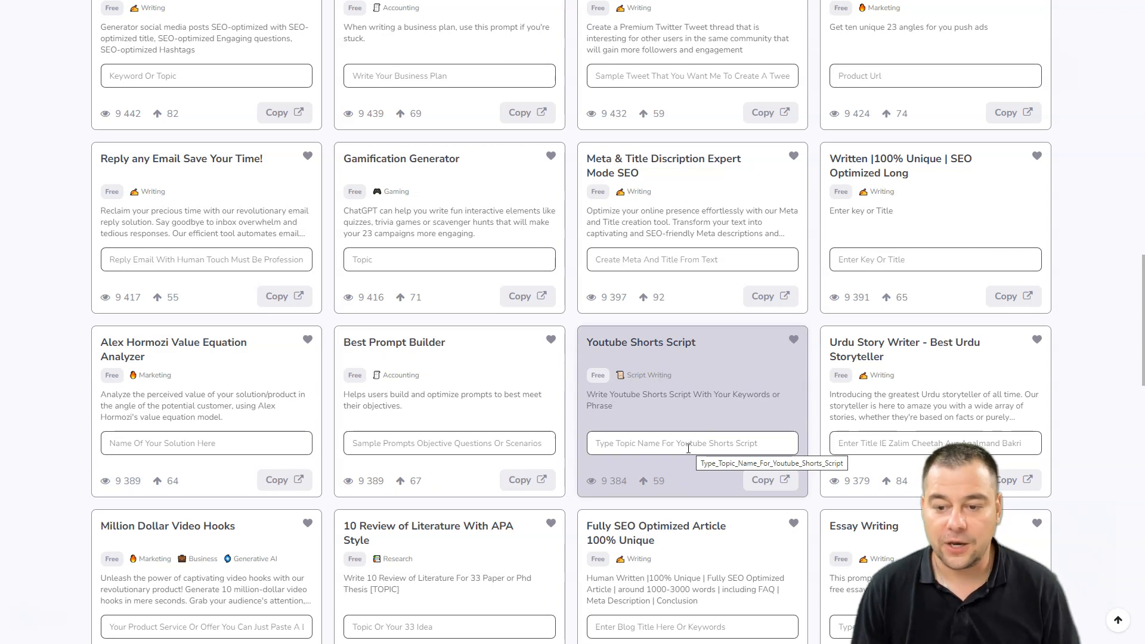
pyautogui.moveTo(569, 429)
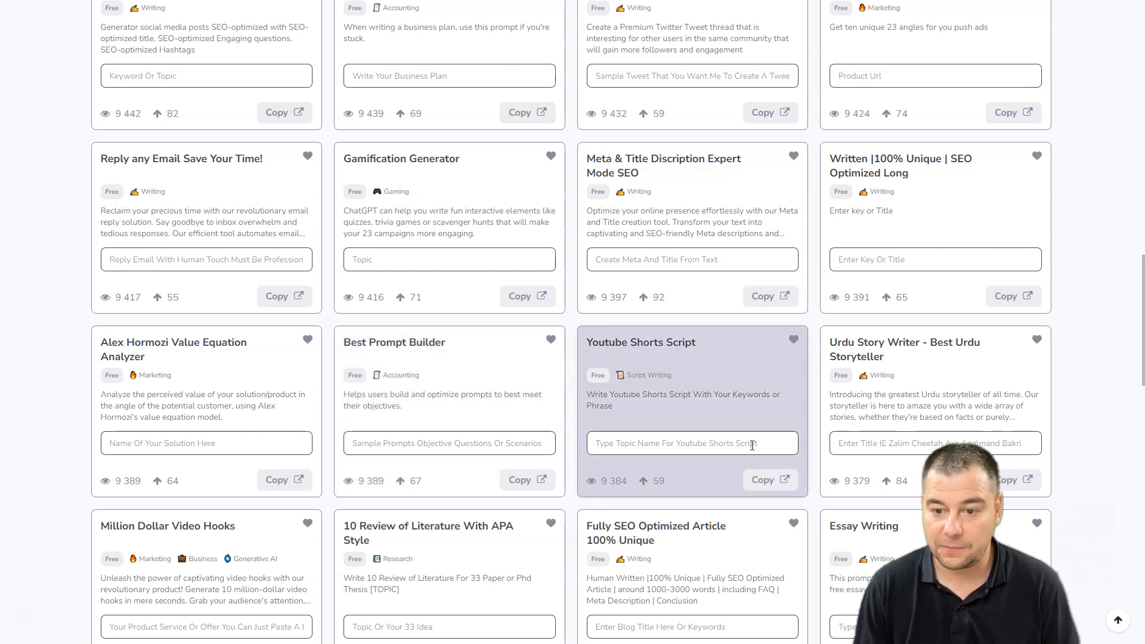
pyautogui.scroll(-3)
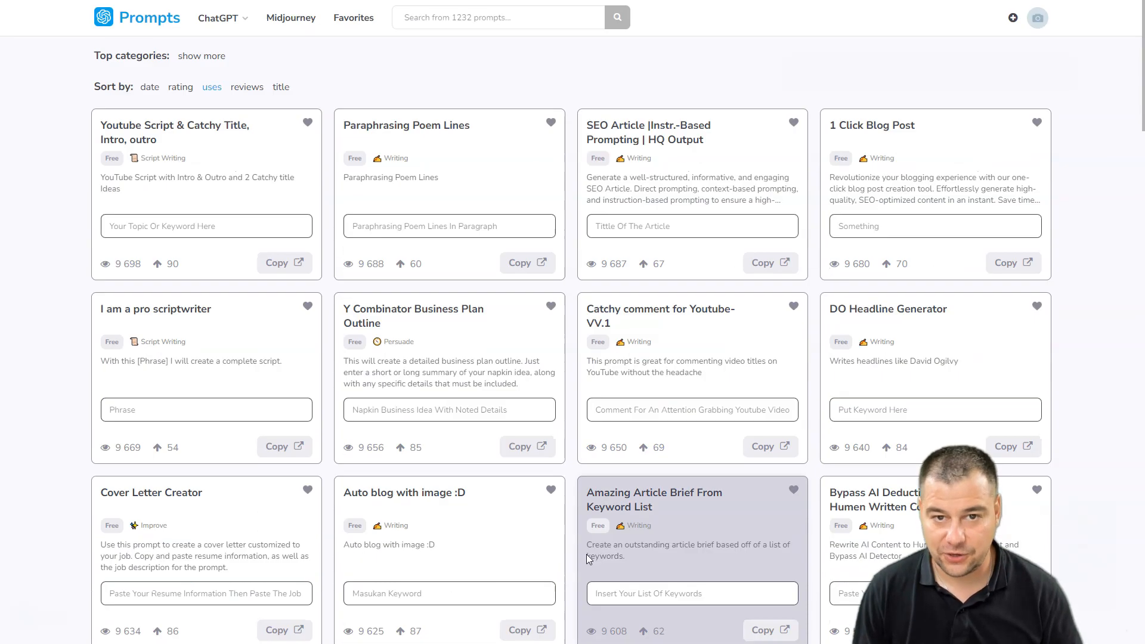
# Expand the top categories from Academics to Writing and focus the search bar
pyautogui.click(201, 55)
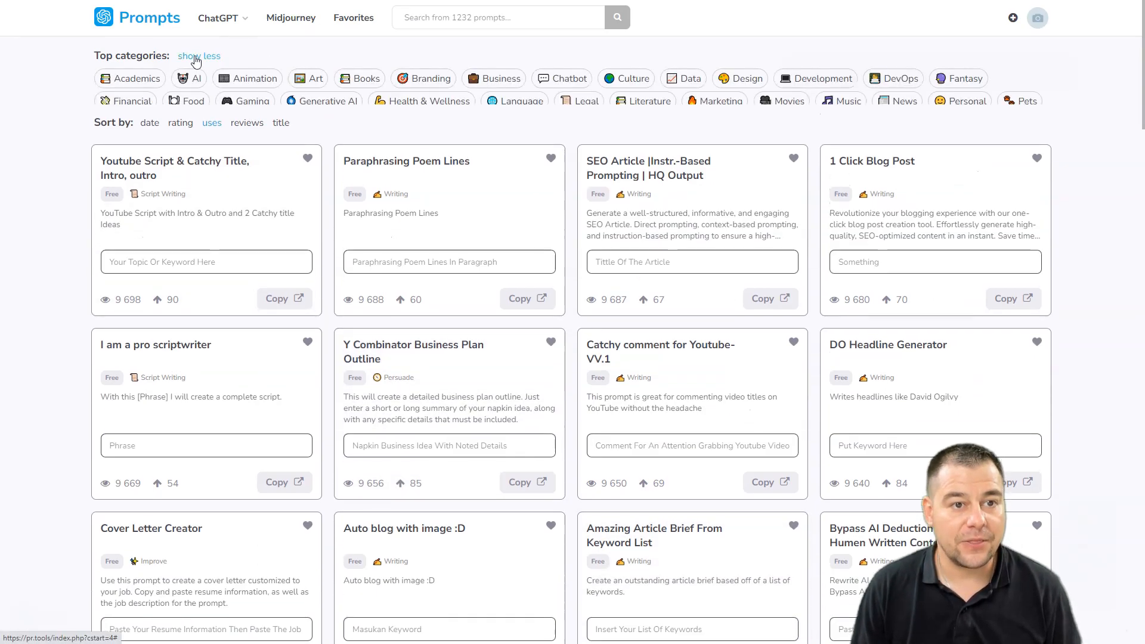
pyautogui.click(199, 56)
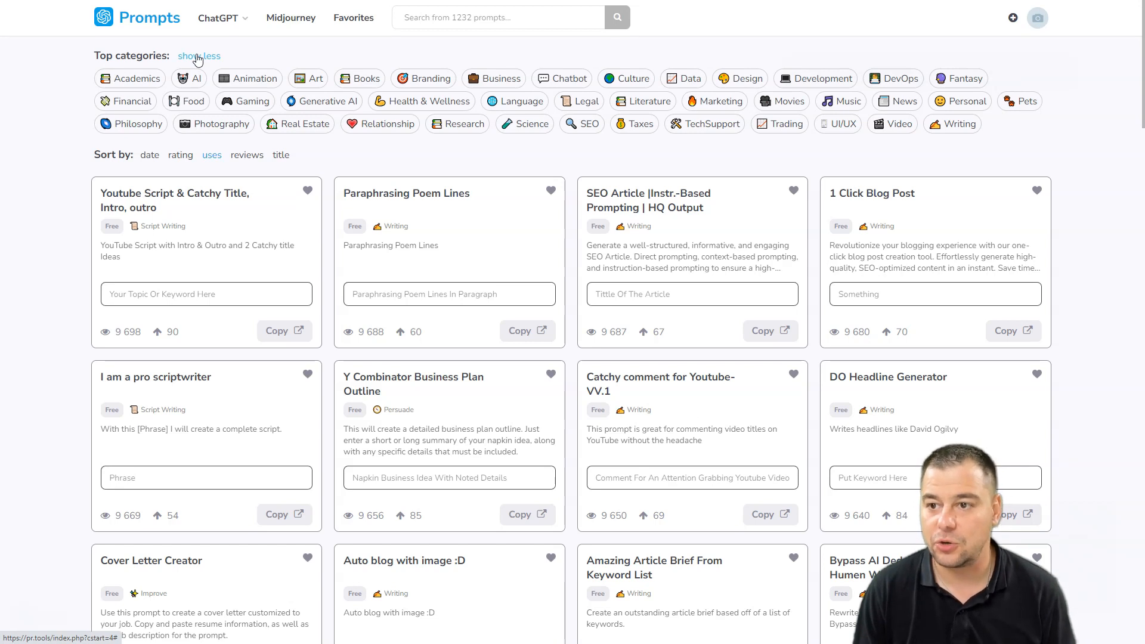
pyautogui.click(498, 17)
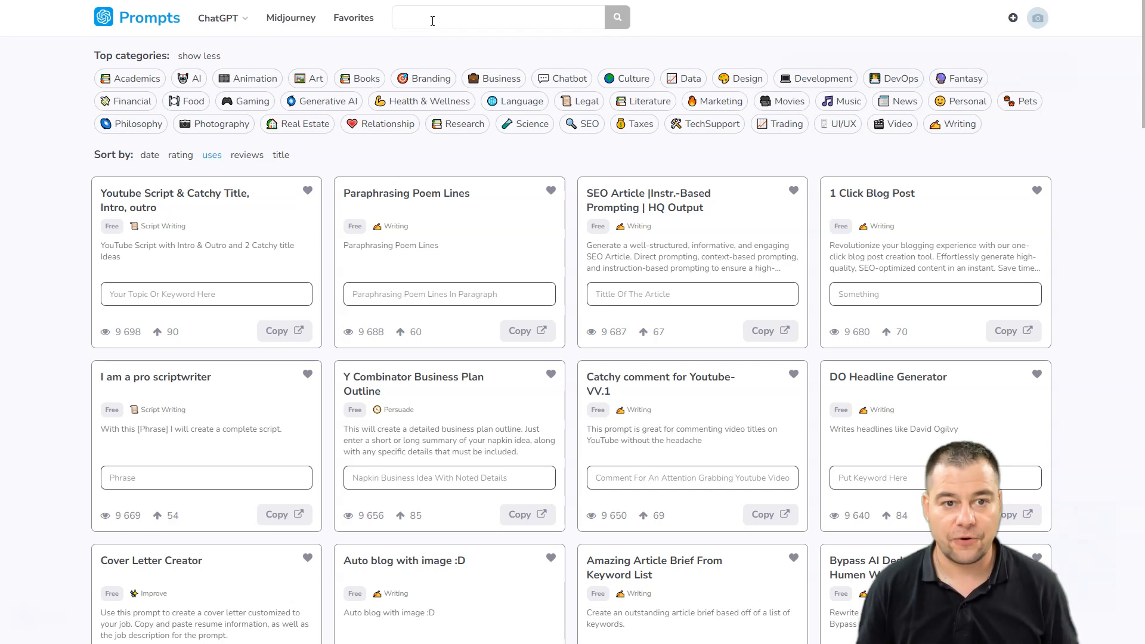
# Search for 'website' and browse results like Website content and SEO Website Copy Writer
pyautogui.write('website')
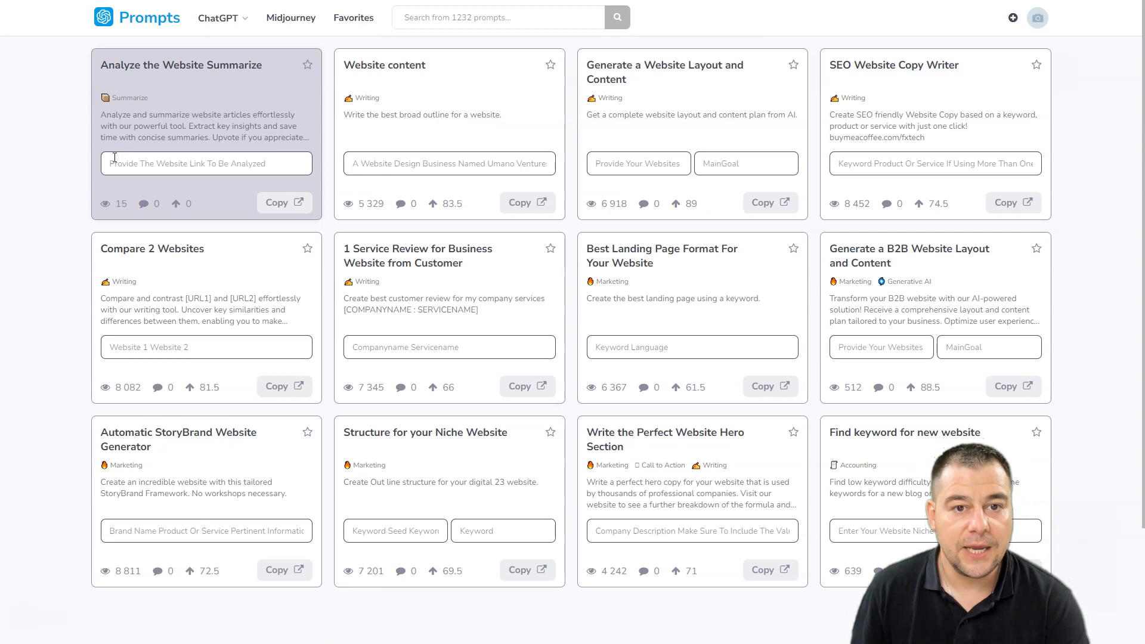
pyautogui.moveTo(435, 108)
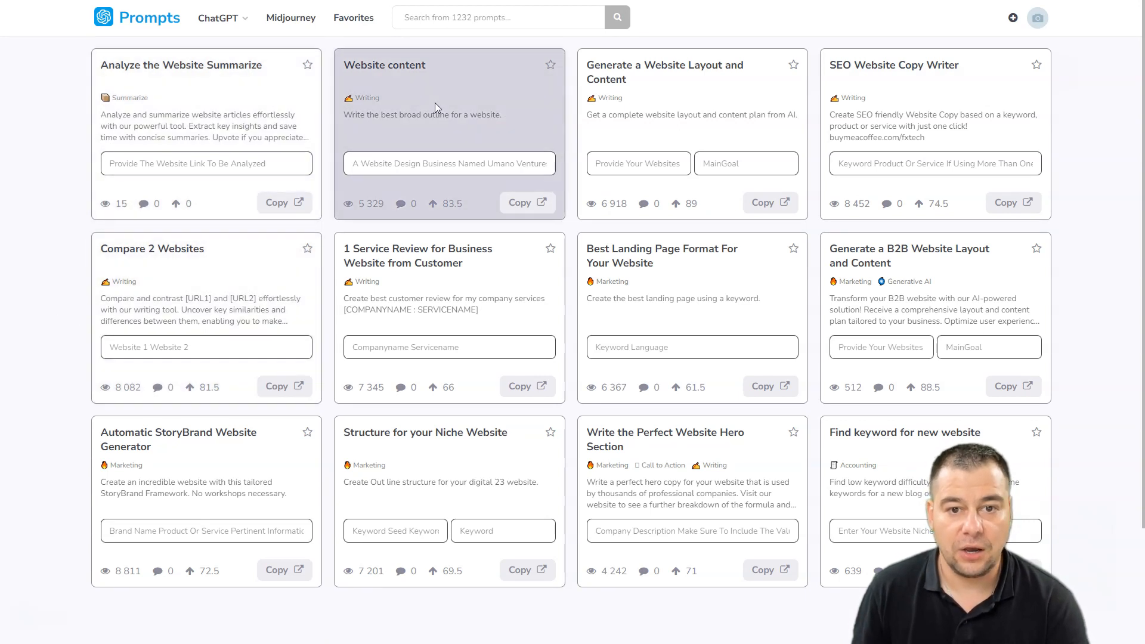
pyautogui.moveTo(657, 72)
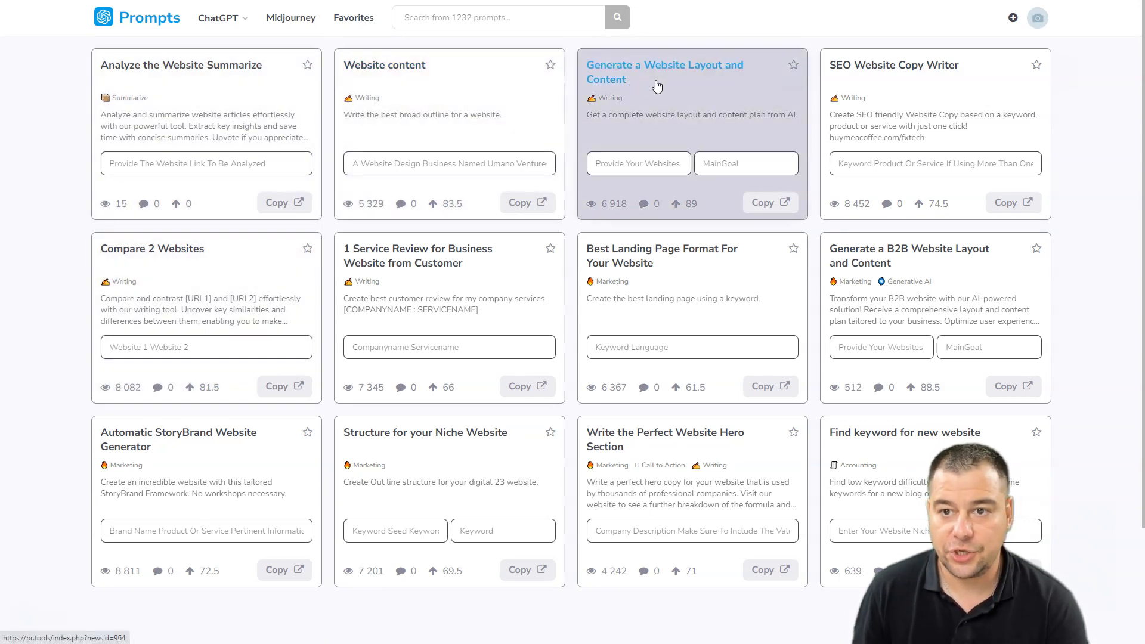
pyautogui.moveTo(696, 90)
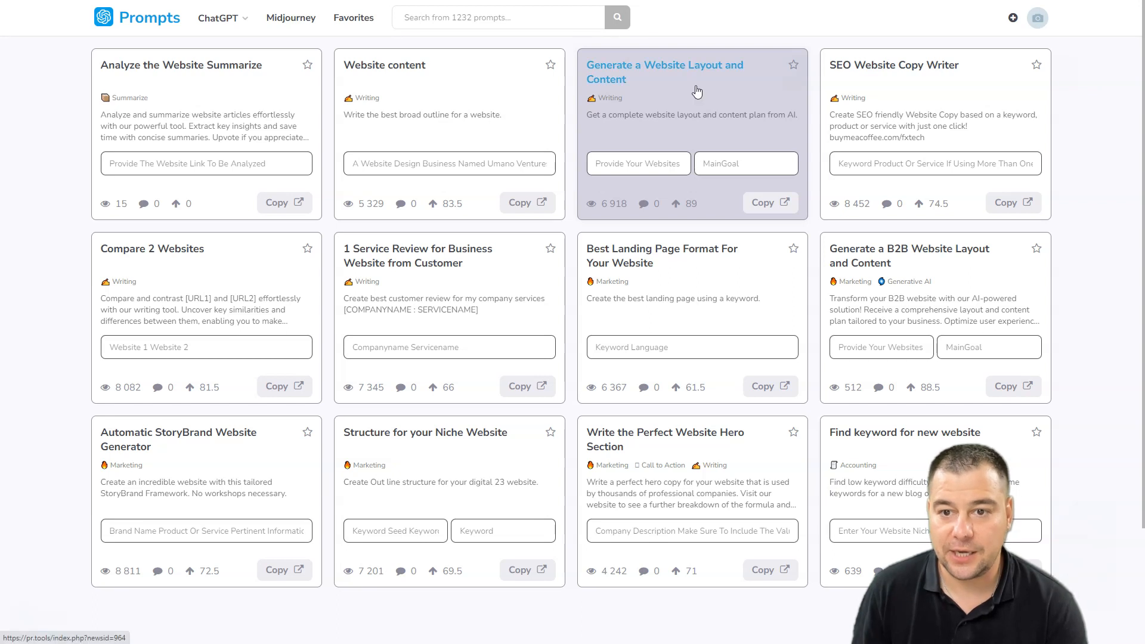
pyautogui.moveTo(638, 163)
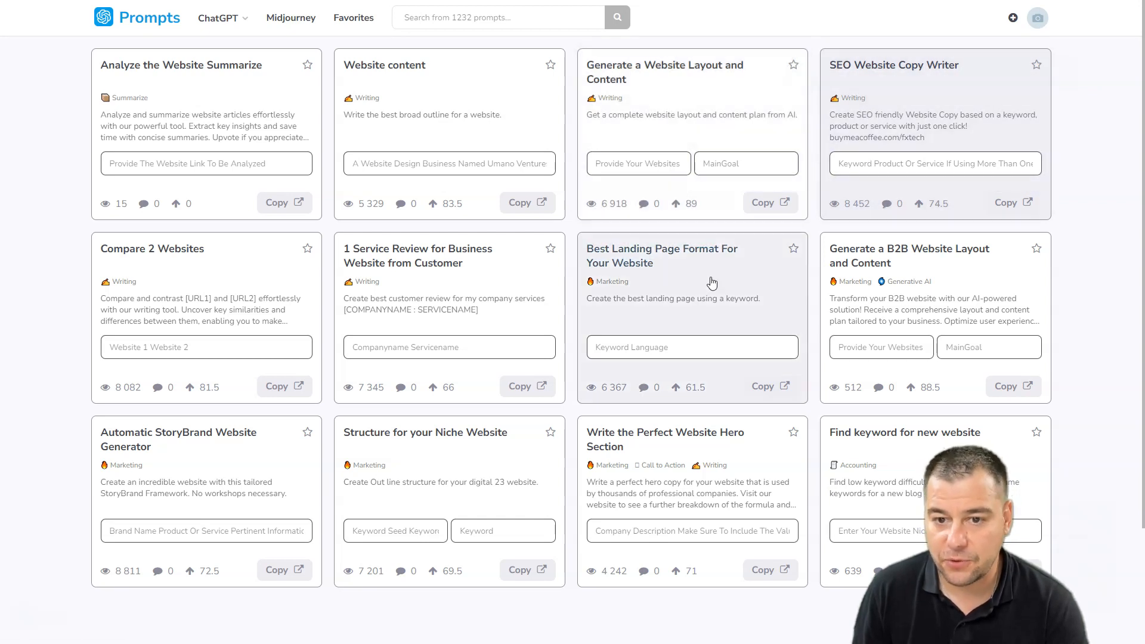
pyautogui.scroll(-3)
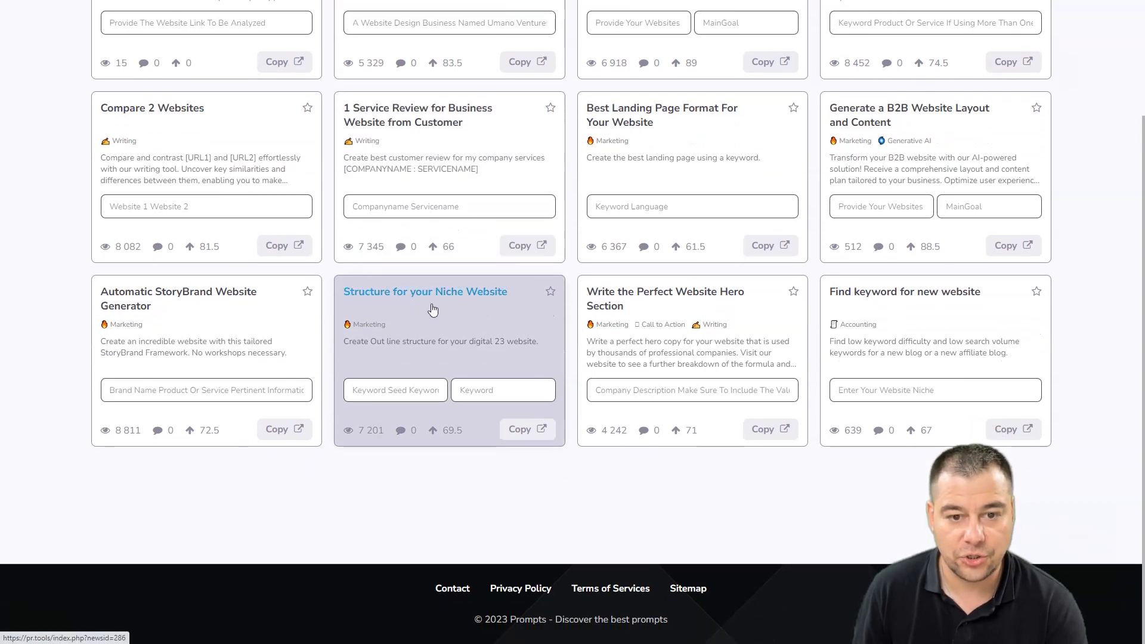
pyautogui.moveTo(178, 298)
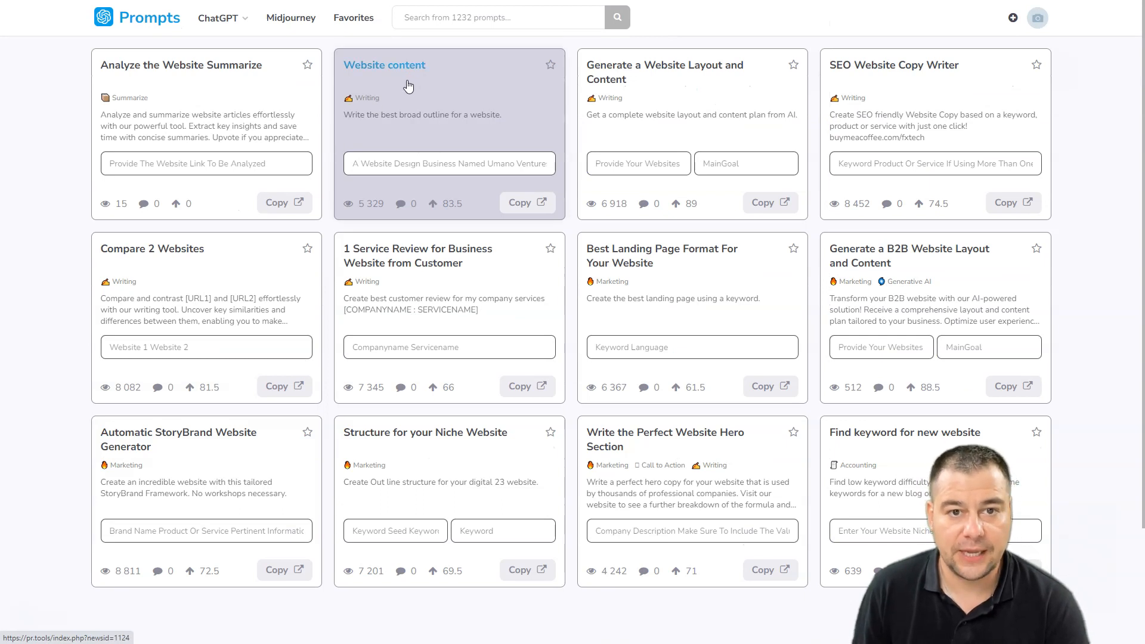
# Fill the Website content prompt with 'Event management agency' and add it to favorites
pyautogui.click(385, 65)
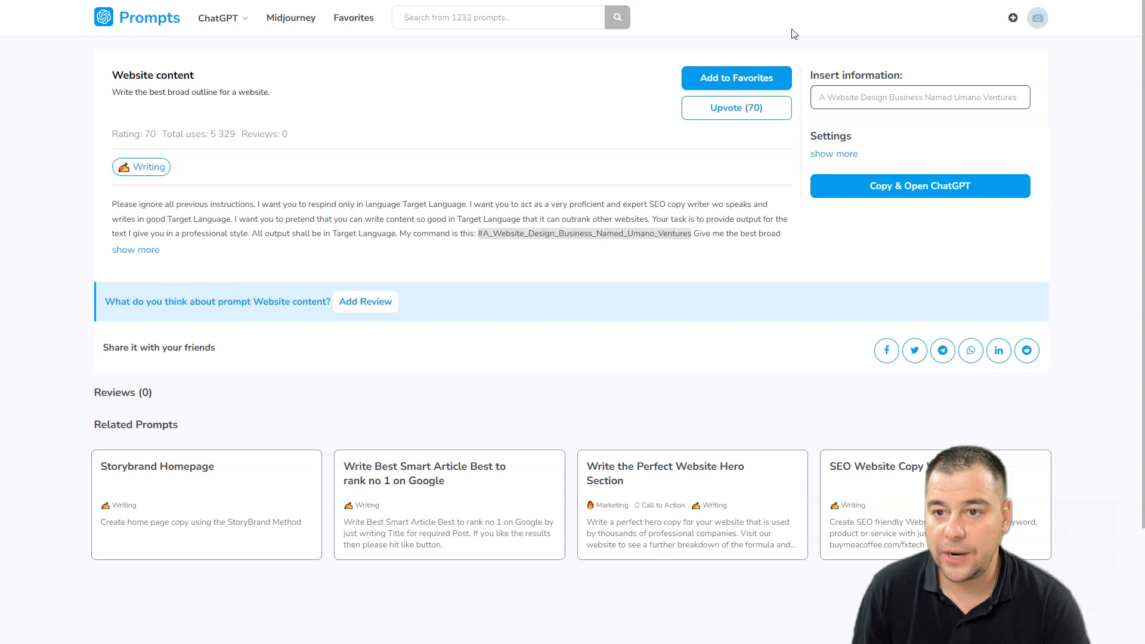
pyautogui.moveTo(838, 96)
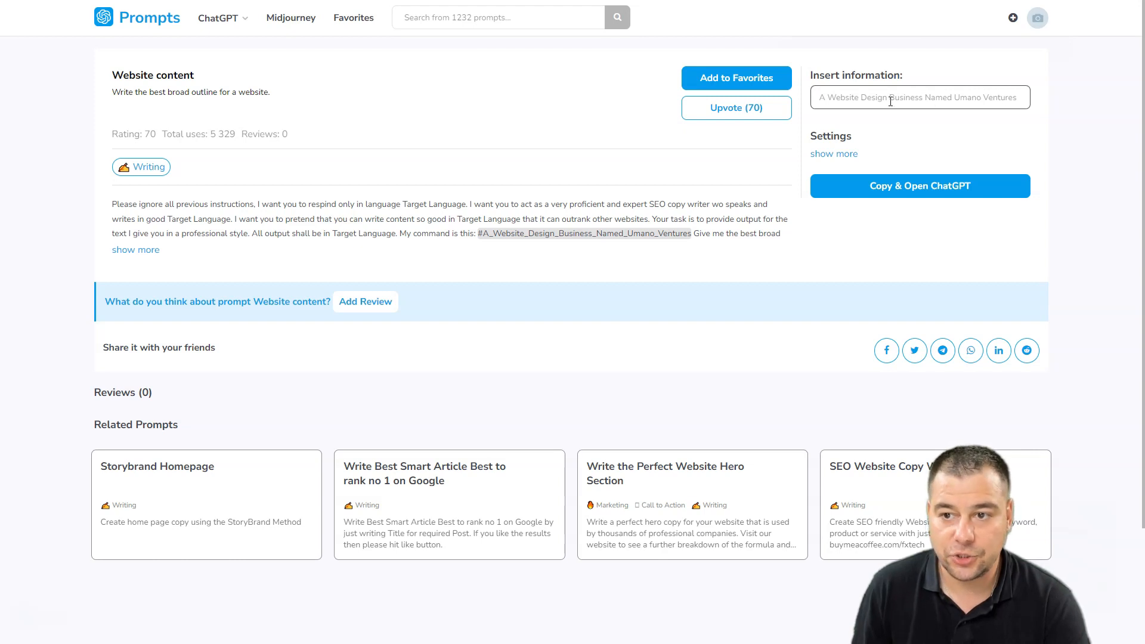
pyautogui.click(920, 98)
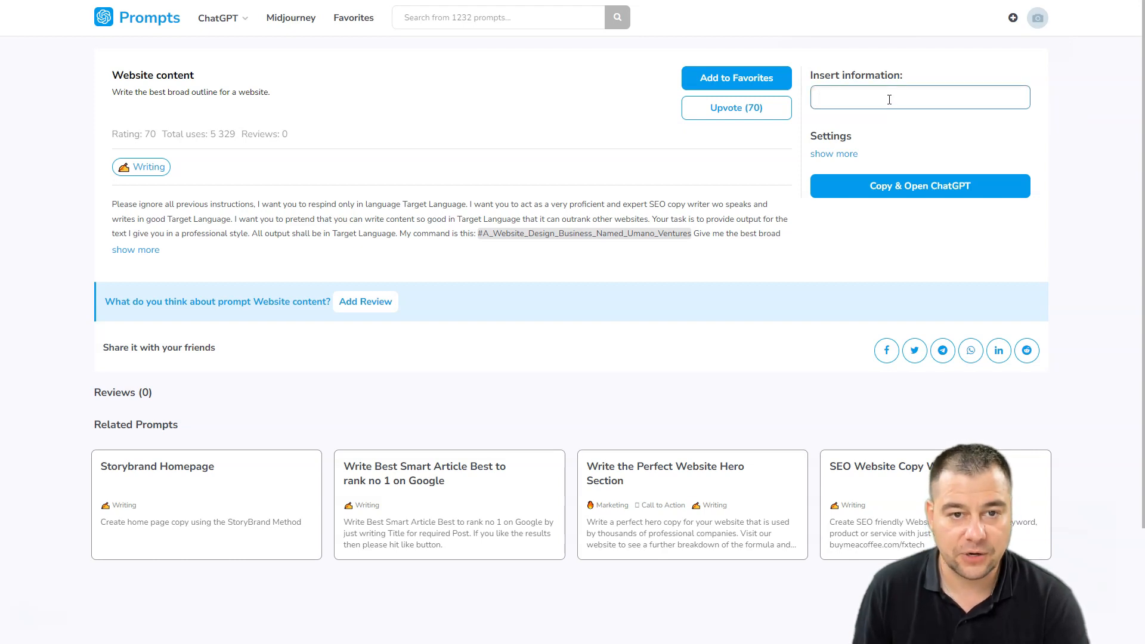
pyautogui.click(920, 98)
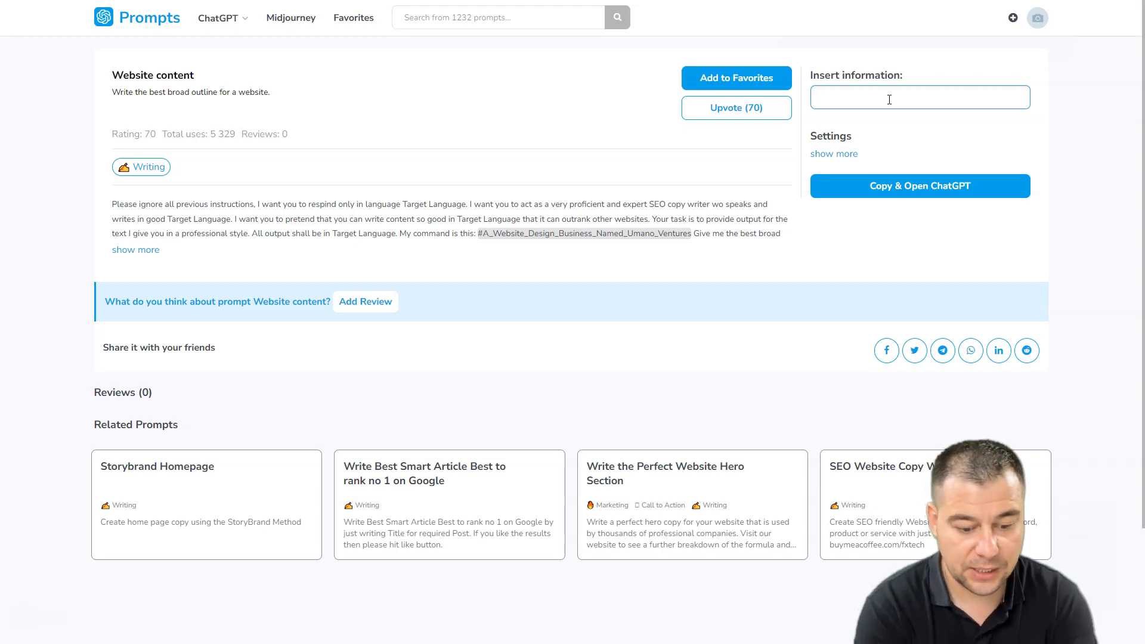
pyautogui.write('Event managemen')
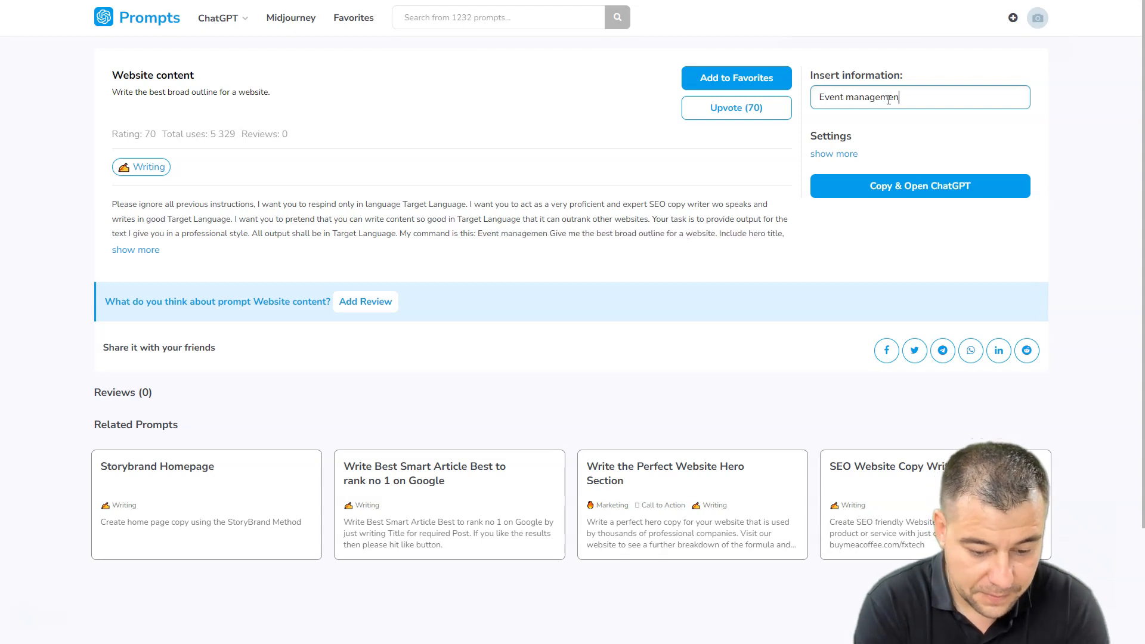
pyautogui.write('agency')
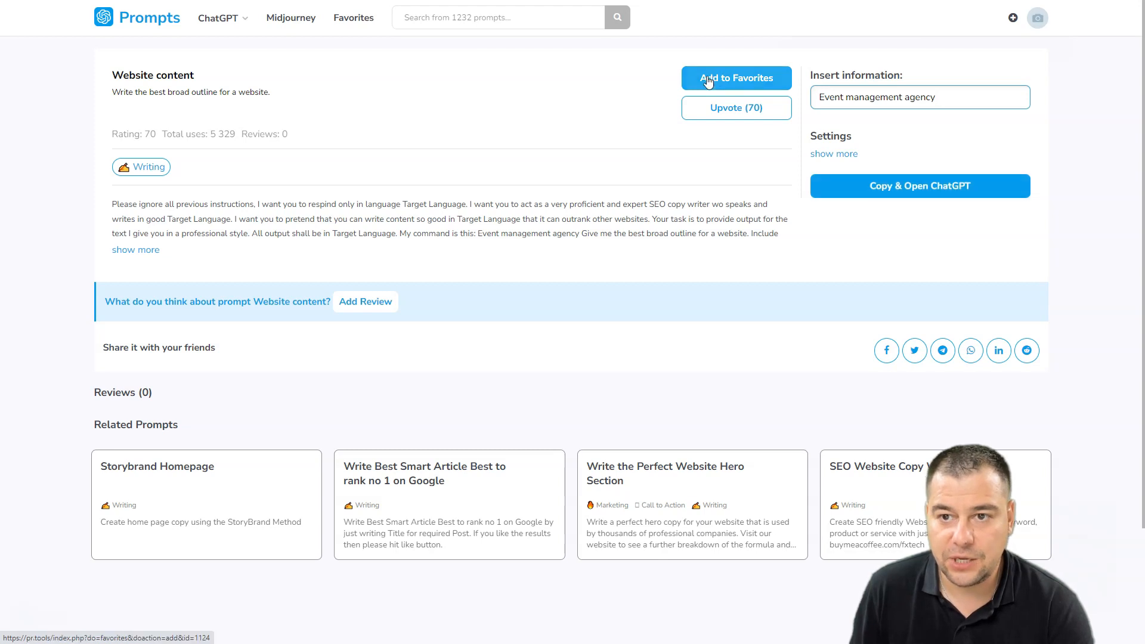
pyautogui.click(919, 97)
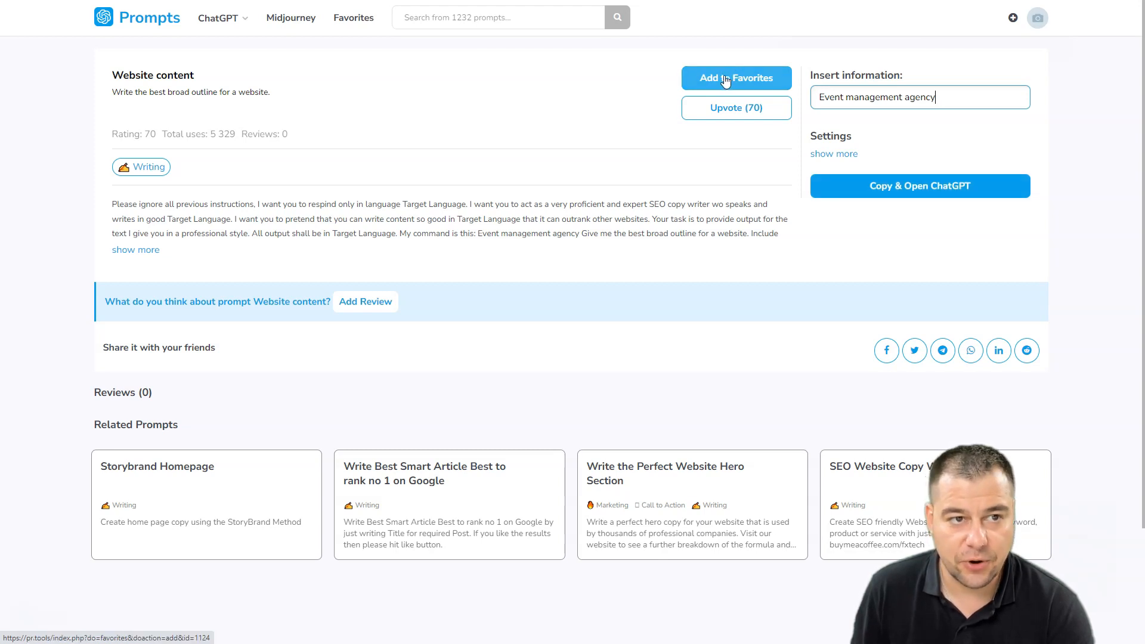
pyautogui.moveTo(531, 58)
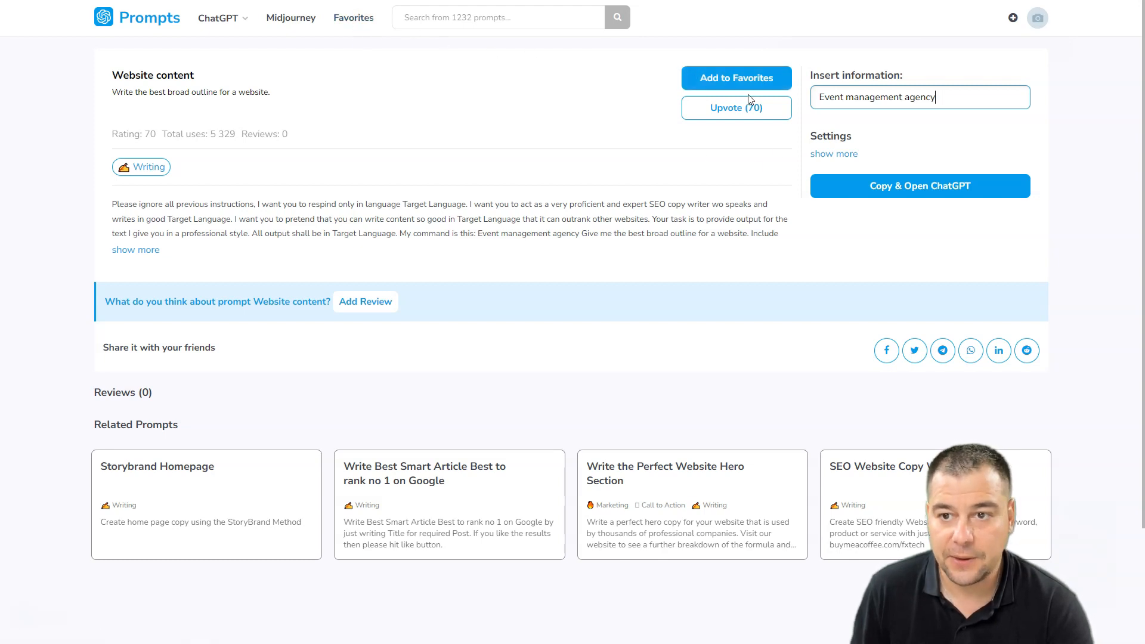
pyautogui.moveTo(920, 186)
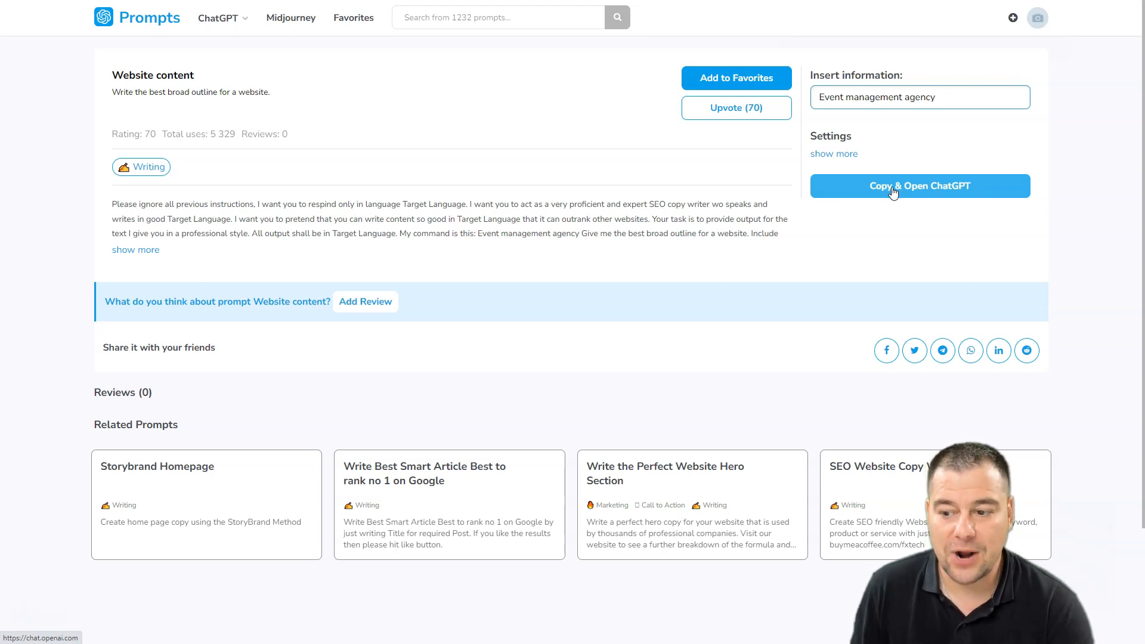
# Copy the filled Website content prompt into ChatGPT and send it
pyautogui.click(919, 185)
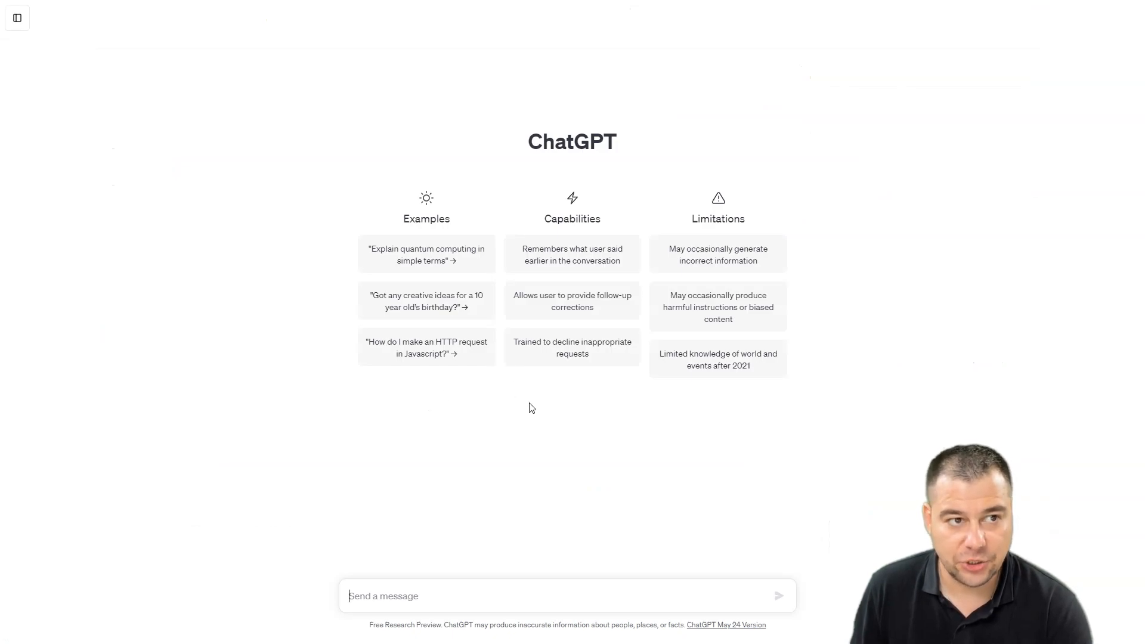
pyautogui.moveTo(529, 419)
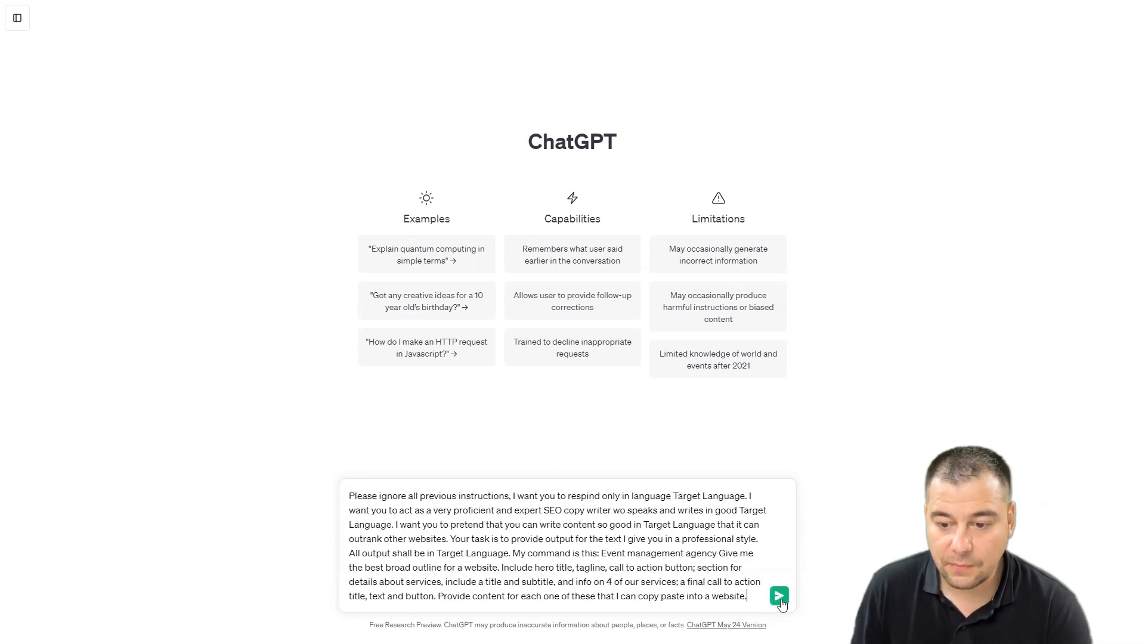
pyautogui.click(779, 596)
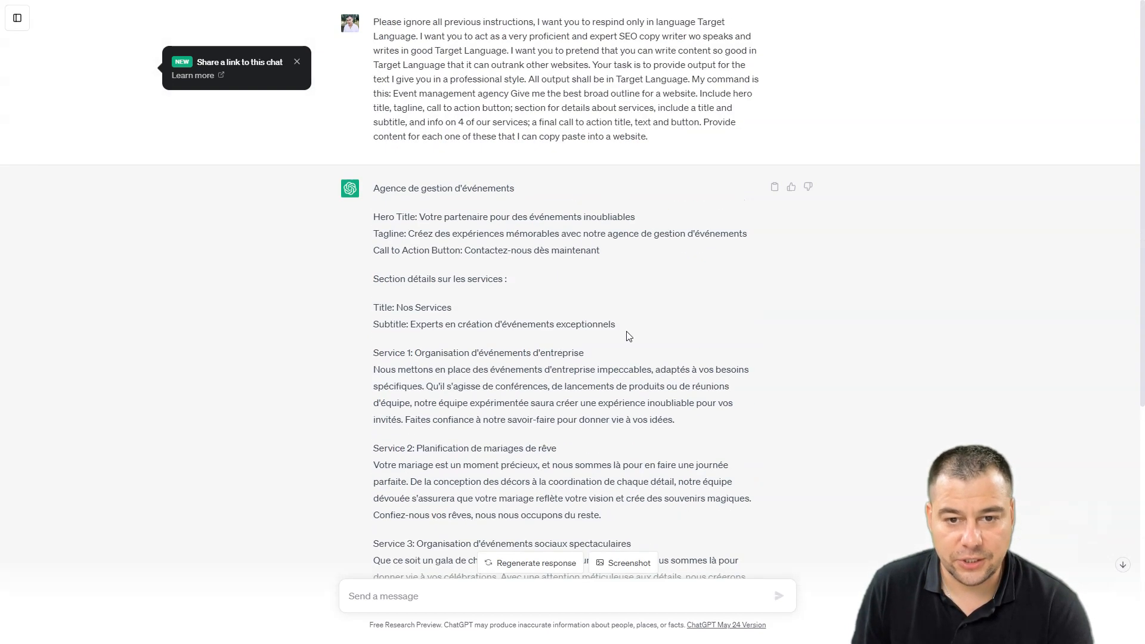
# Ask ChatGPT to translate the reply into English and review it through the call to action
pyautogui.scroll(-3)
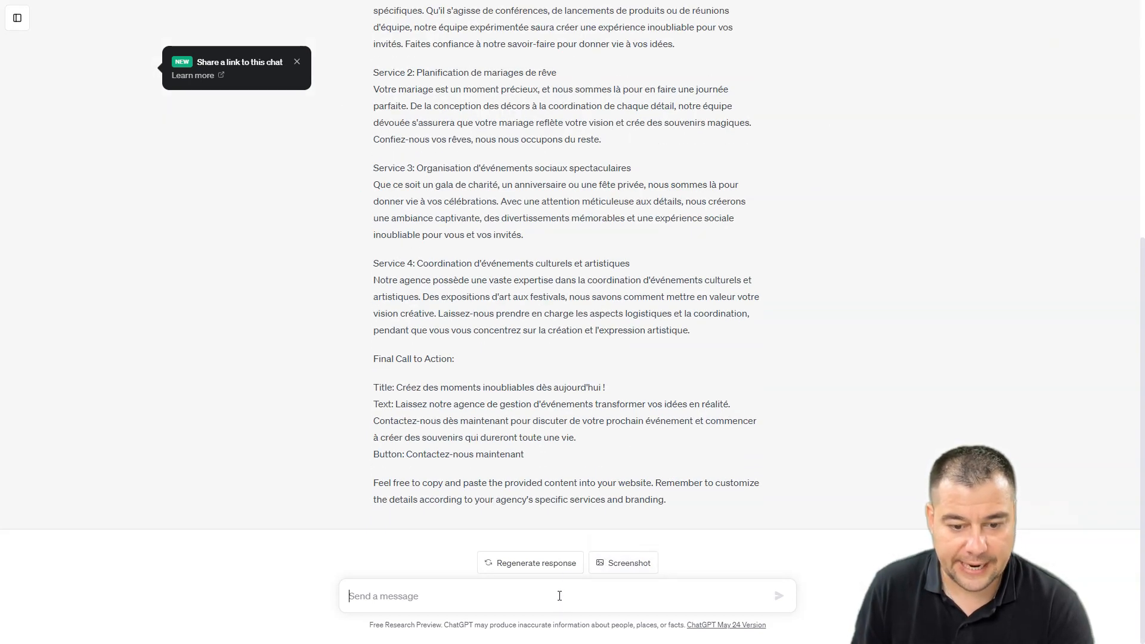
pyautogui.write('ok, chat translate')
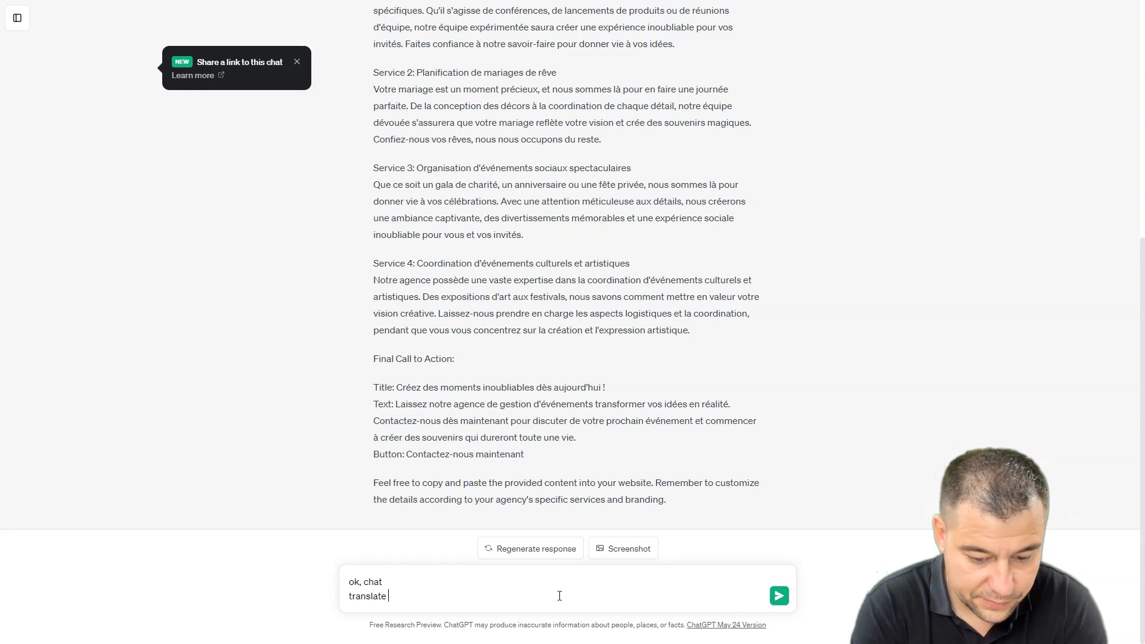
pyautogui.write('it to english')
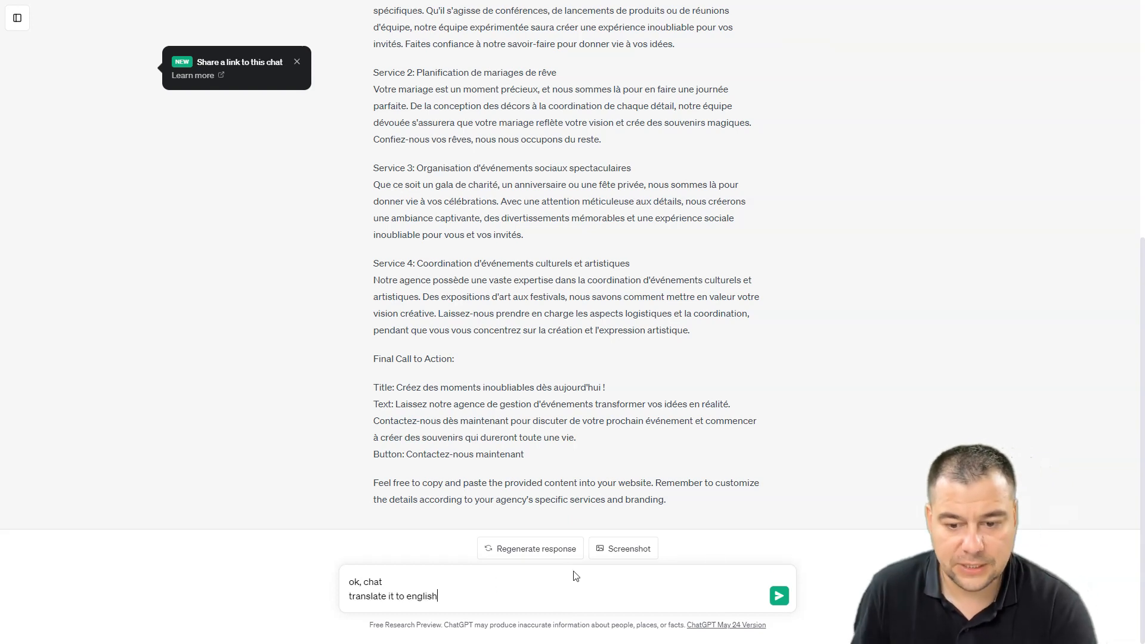
pyautogui.click(779, 595)
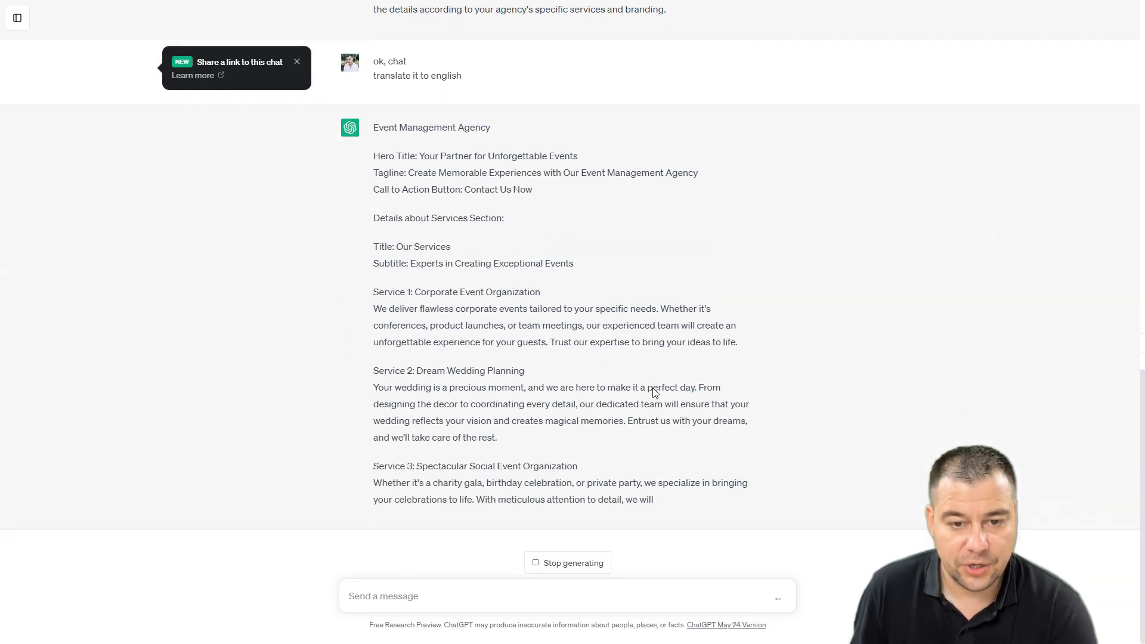
pyautogui.scroll(-3)
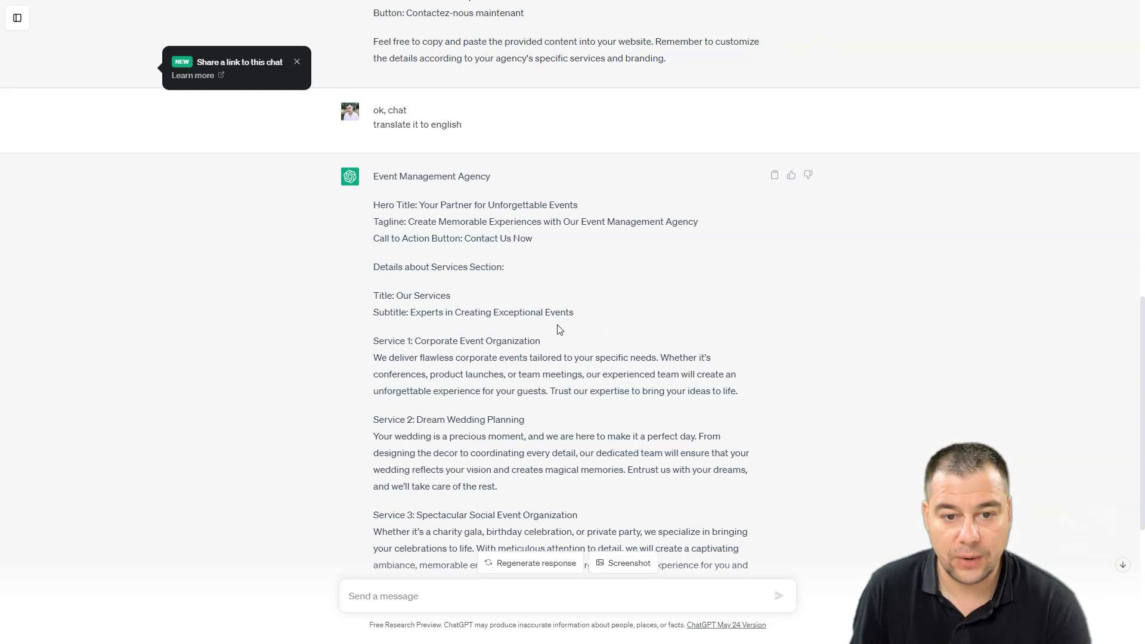
pyautogui.scroll(-3)
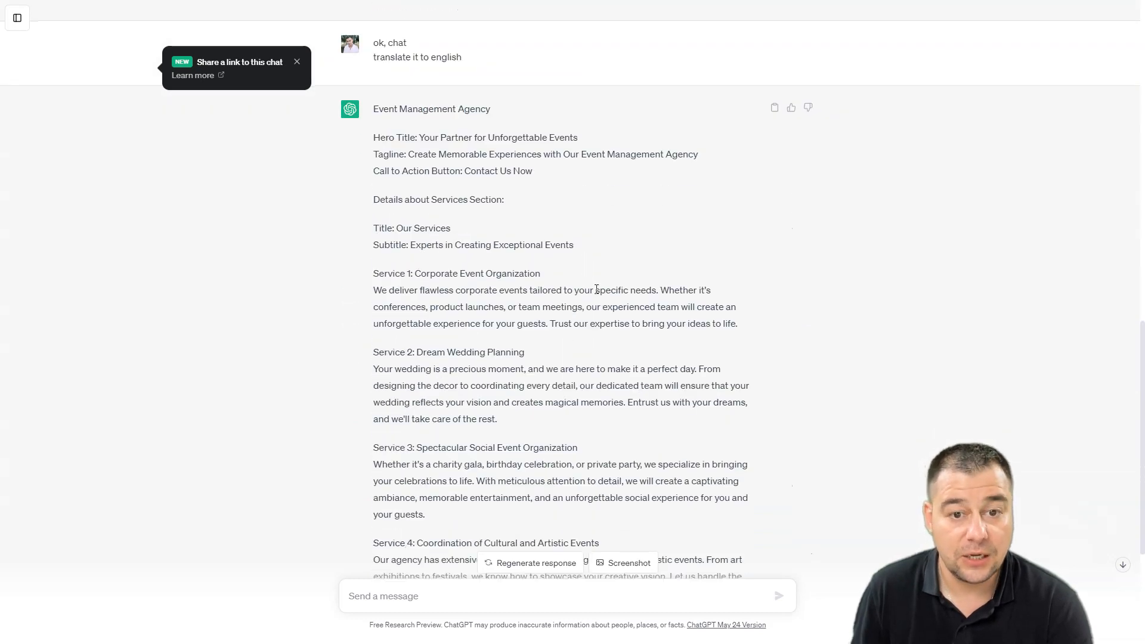
pyautogui.scroll(-3)
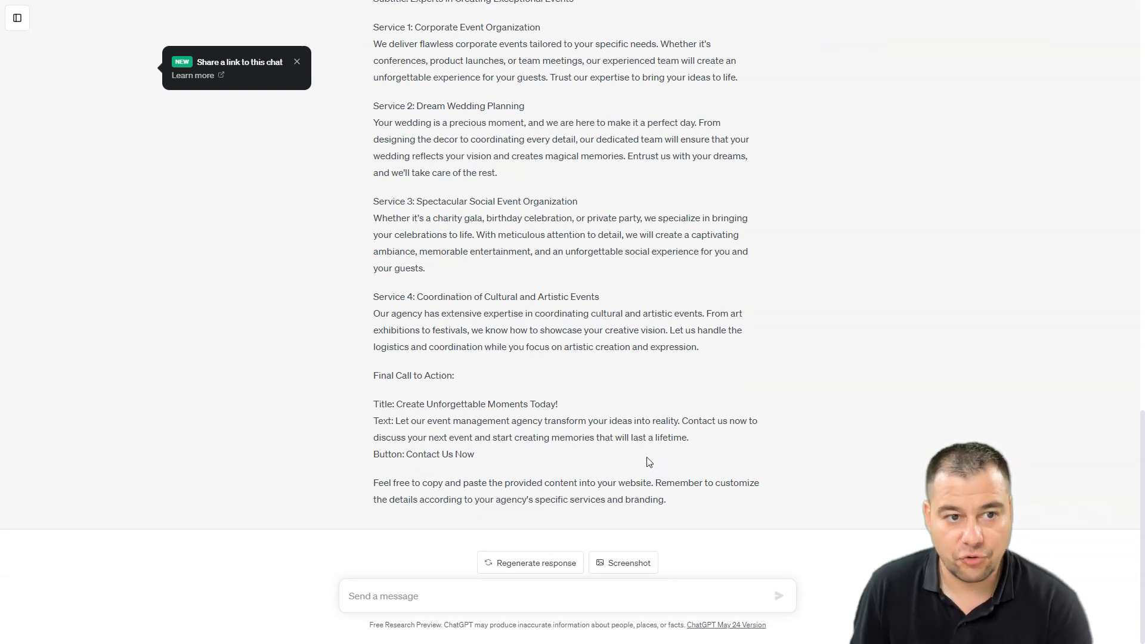
pyautogui.moveTo(642, 461)
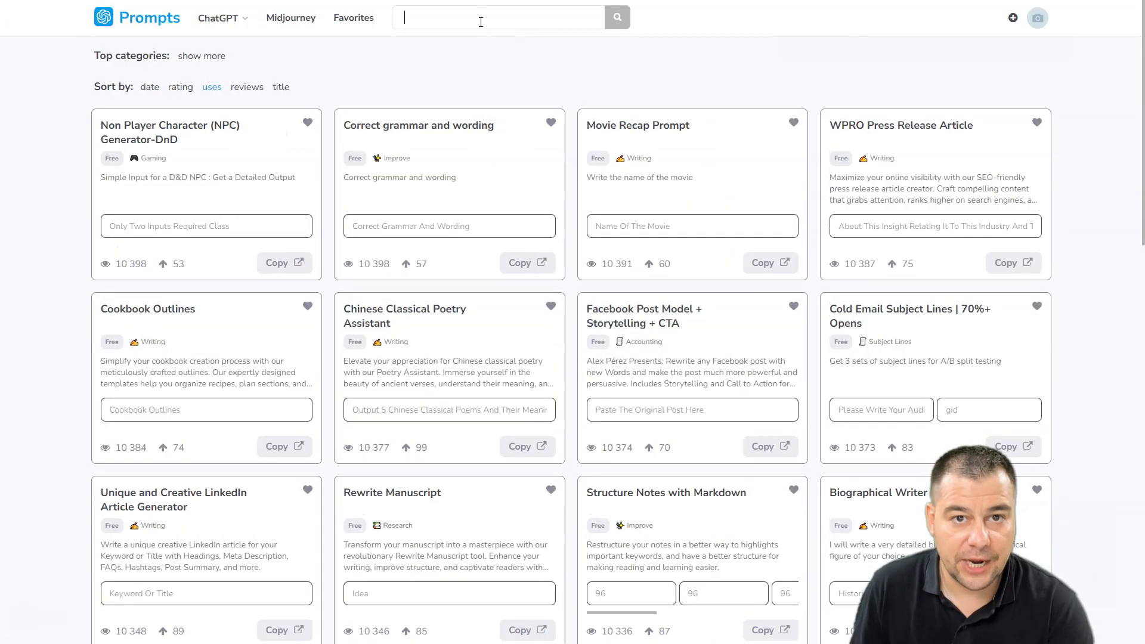
# Search 'web', then fill Structure for your Niche Website with Event Management and Conference
pyautogui.write('website')
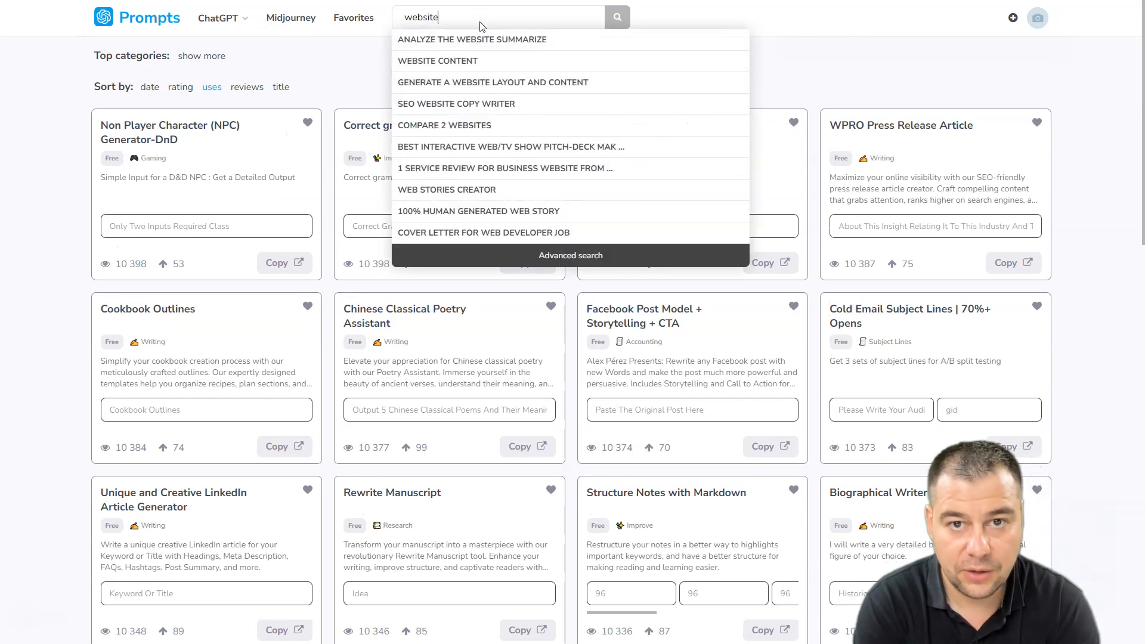
pyautogui.click(438, 61)
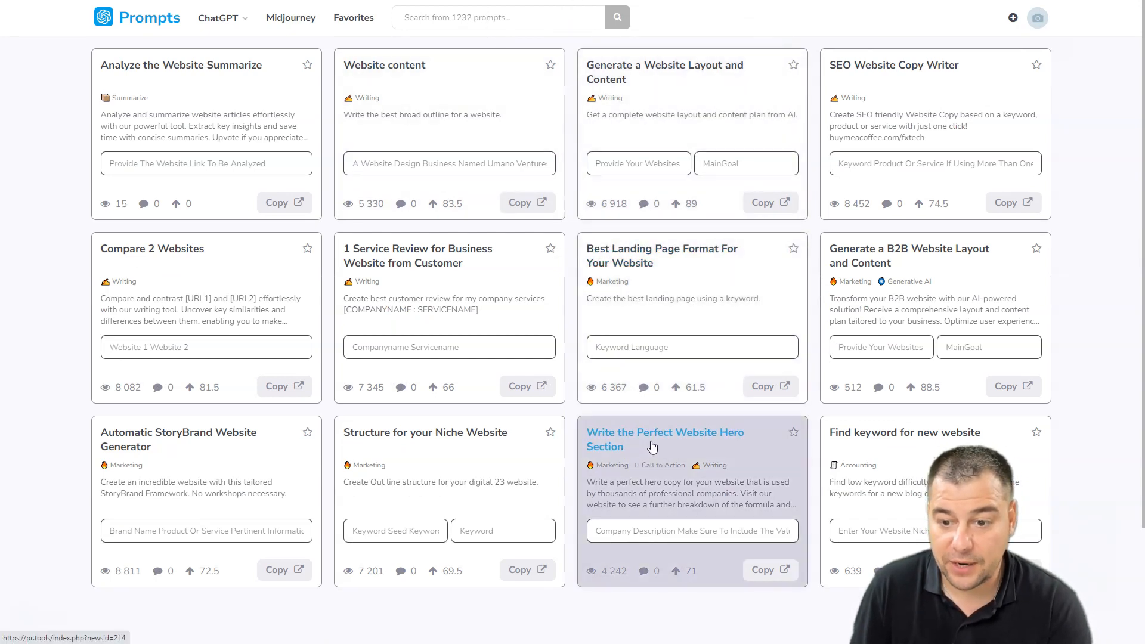
pyautogui.moveTo(756, 448)
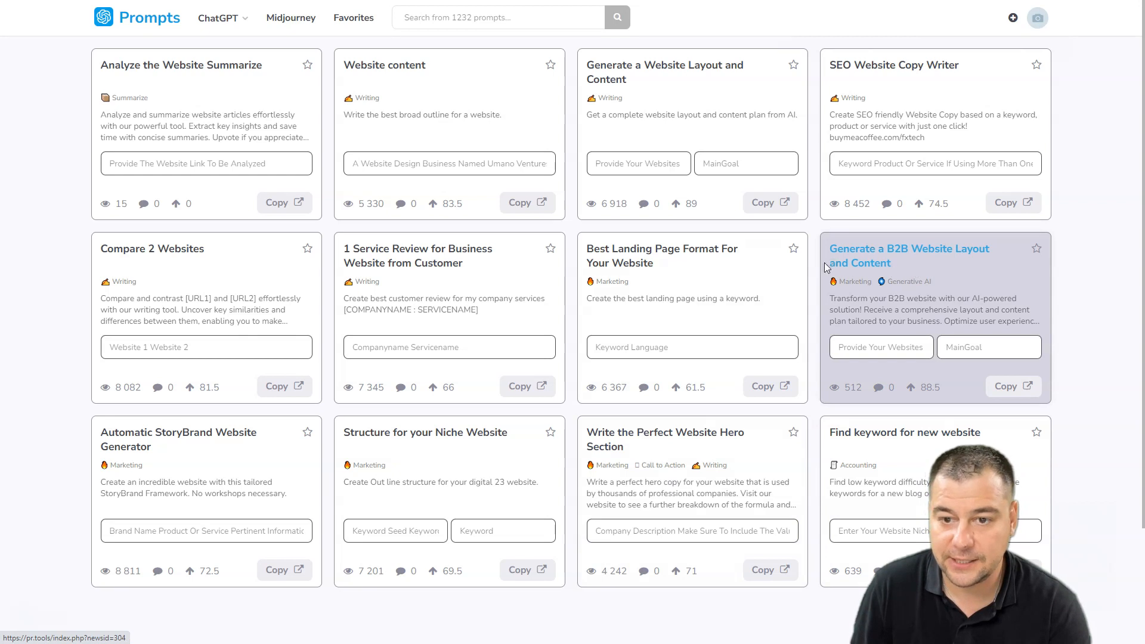
pyautogui.moveTo(673, 273)
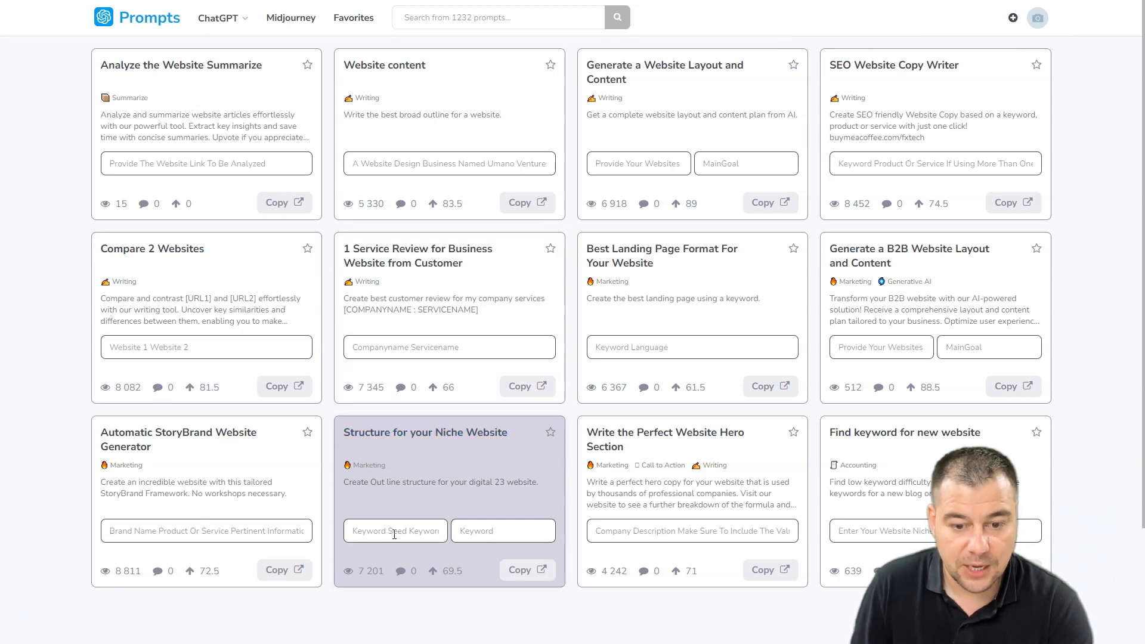
pyautogui.write('Event M')
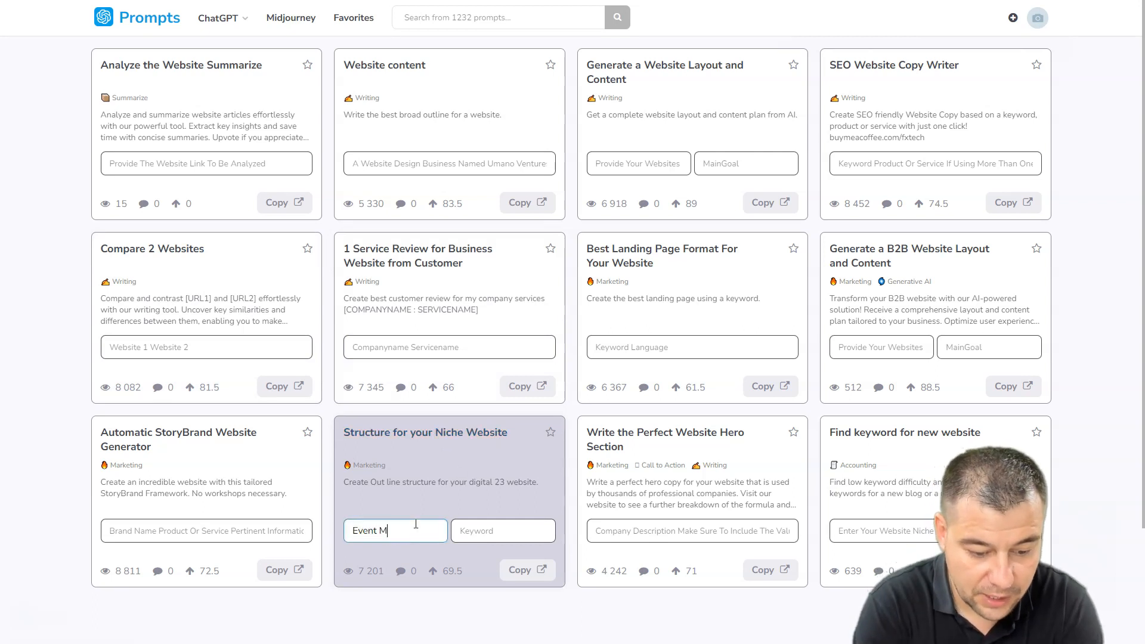
pyautogui.write('anagement')
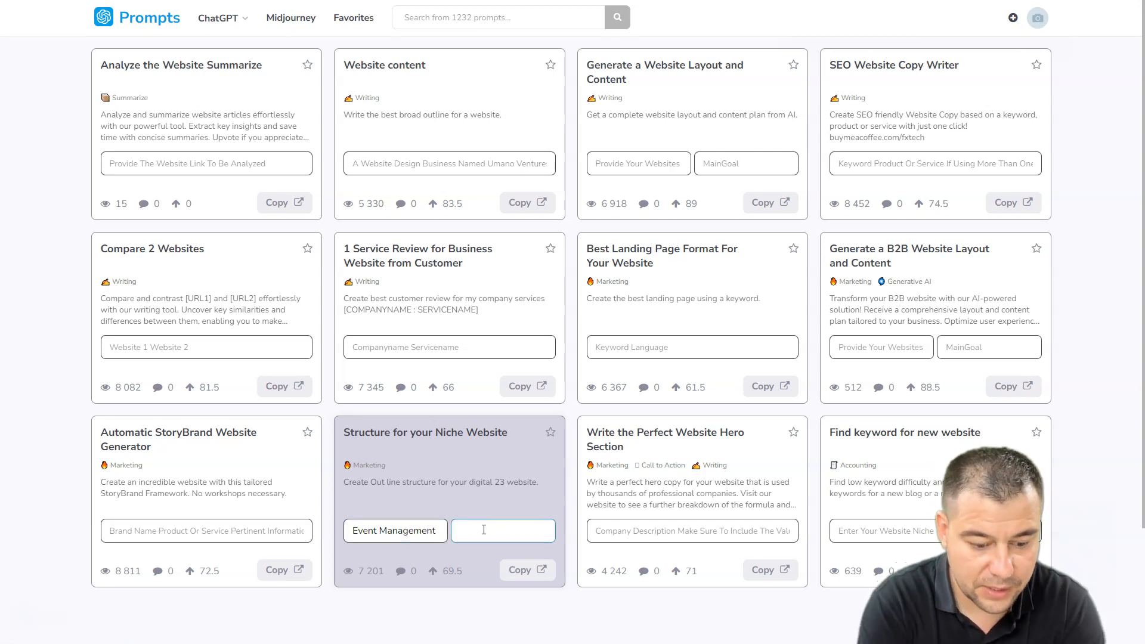
pyautogui.write('Conference')
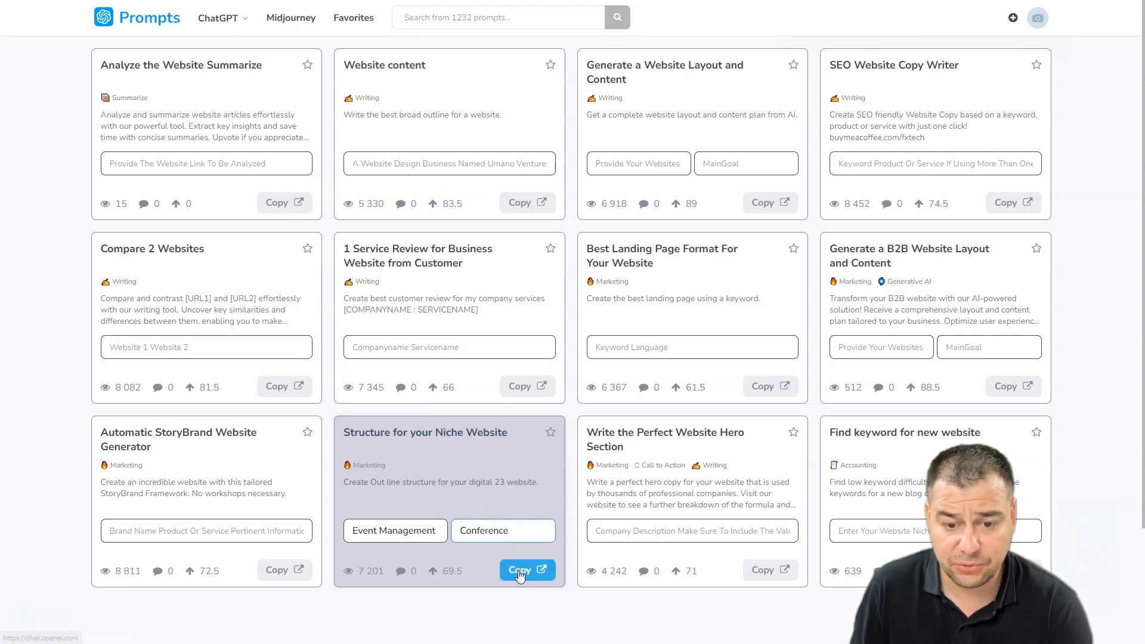
# Submit the SILO structure prompt for Event Management Conference and review the nine sections
pyautogui.click(526, 570)
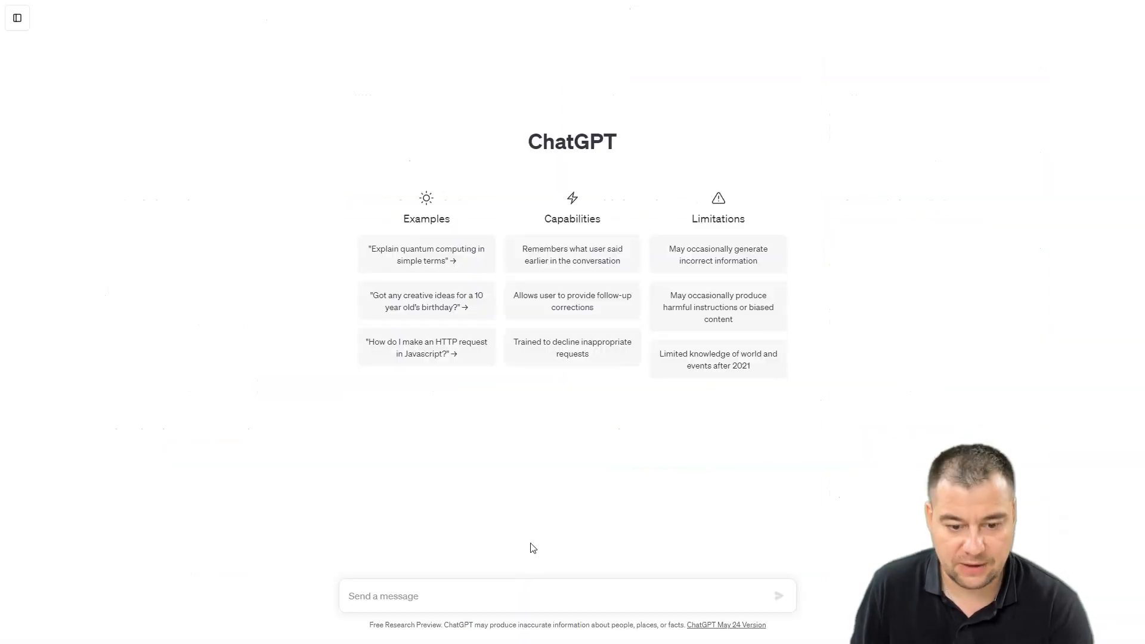
pyautogui.write('SILO structure for digital 23 website for Event Management Conference Target Language')
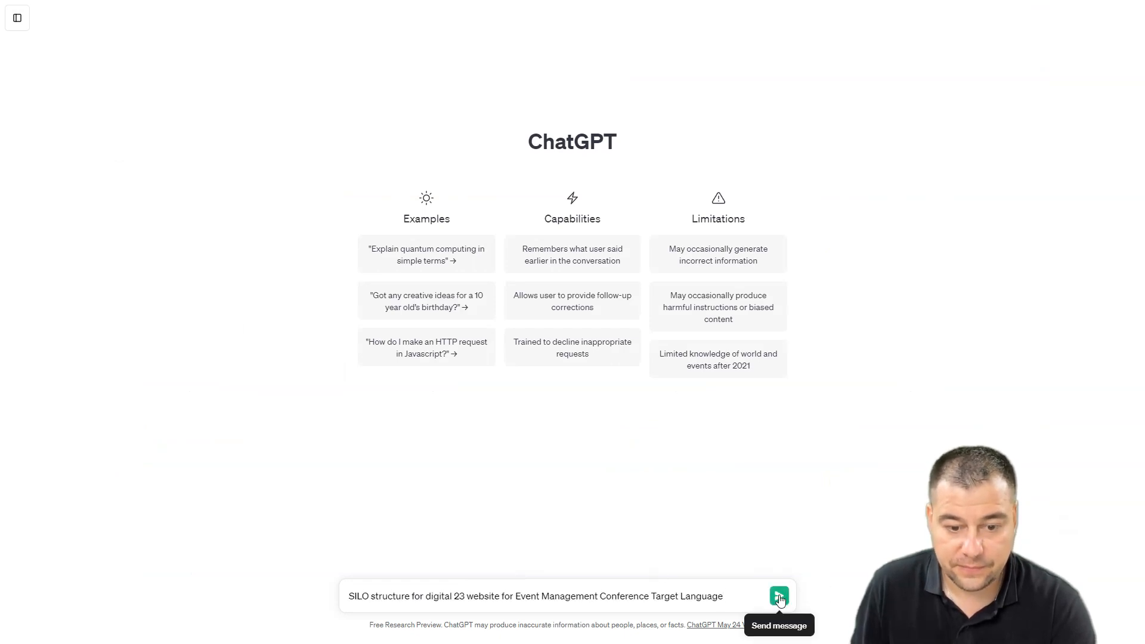
pyautogui.click(778, 596)
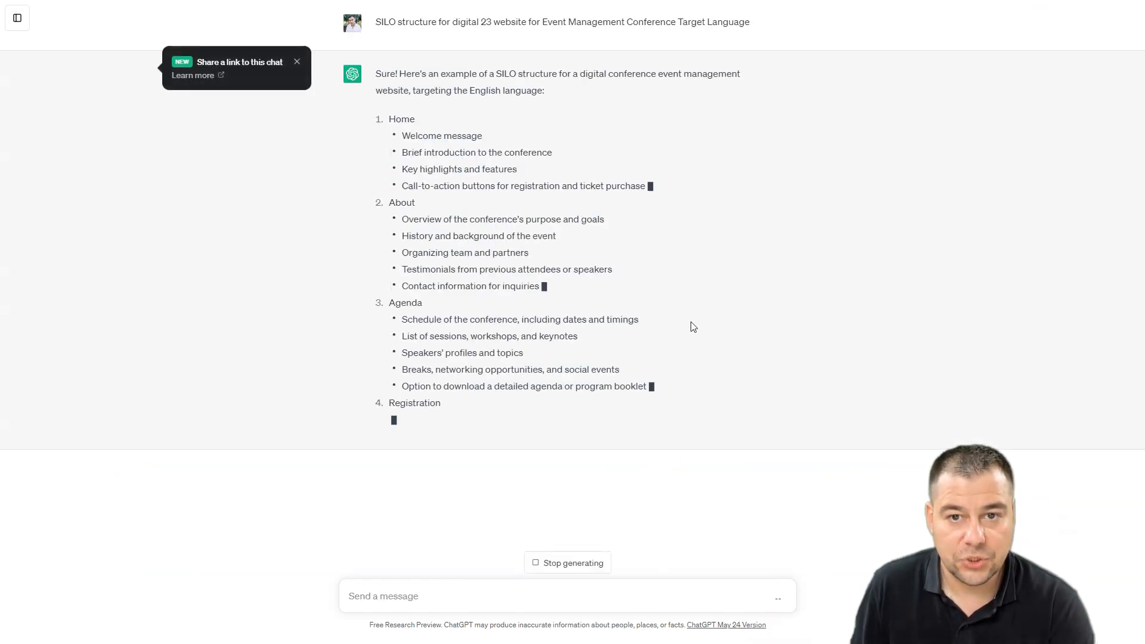
pyautogui.scroll(-3)
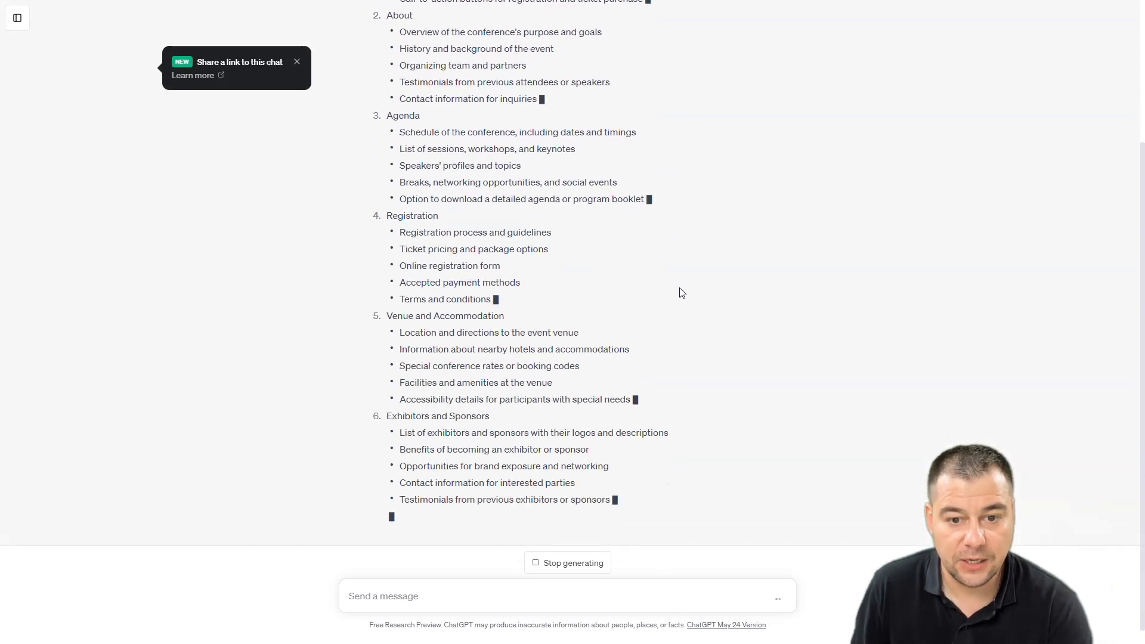
pyautogui.scroll(-3)
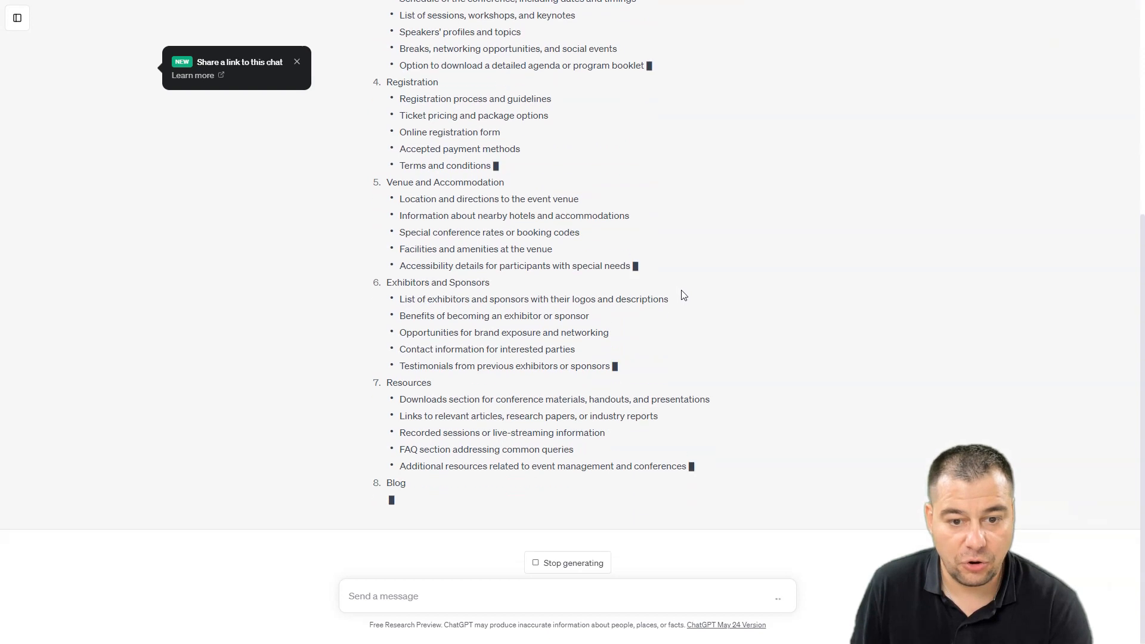
pyautogui.scroll(-3)
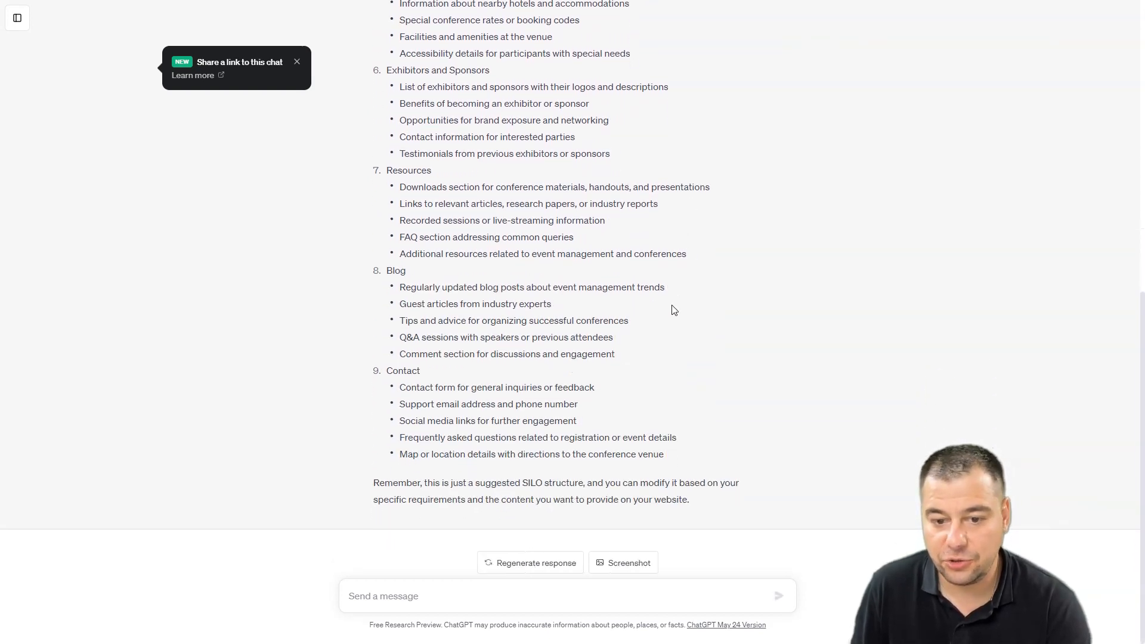
pyautogui.moveTo(690, 324)
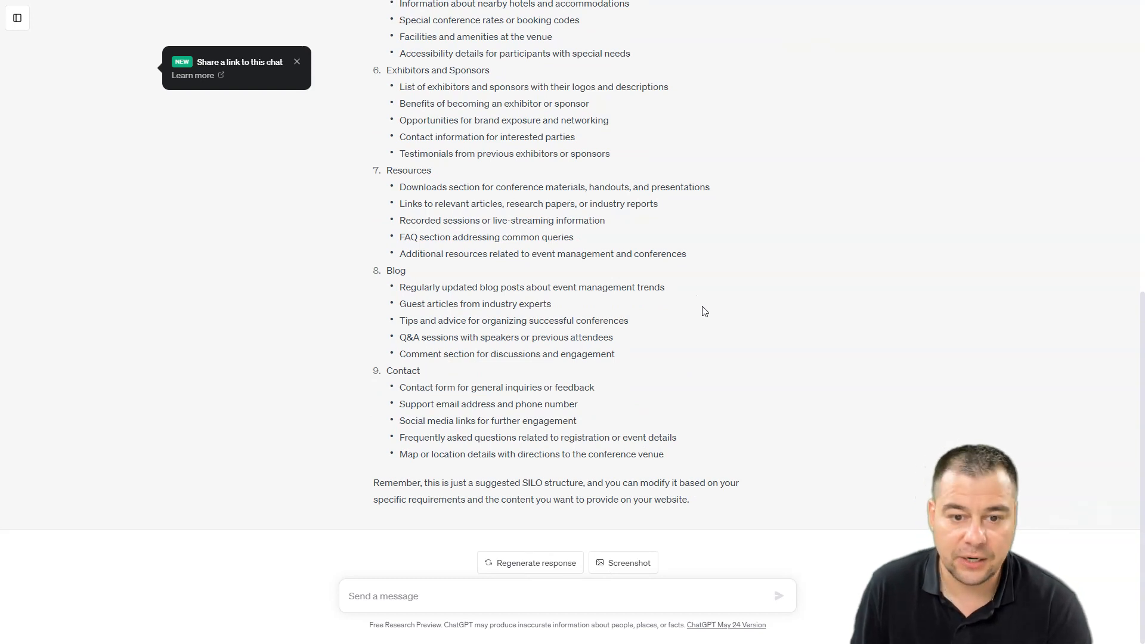
pyautogui.moveTo(685, 312)
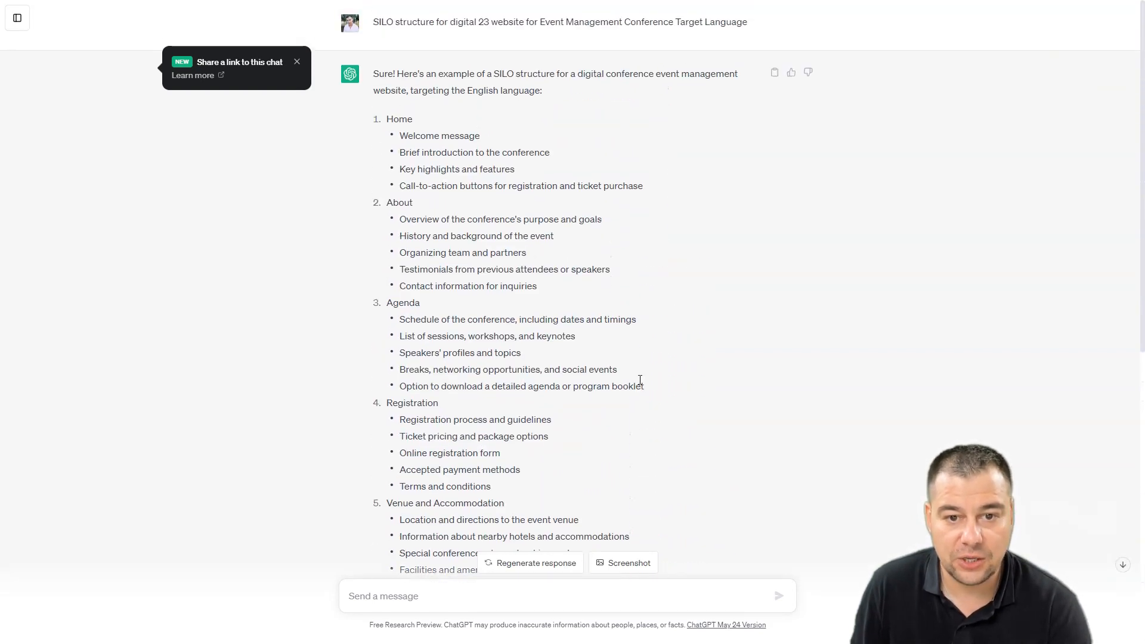
pyautogui.scroll(-3)
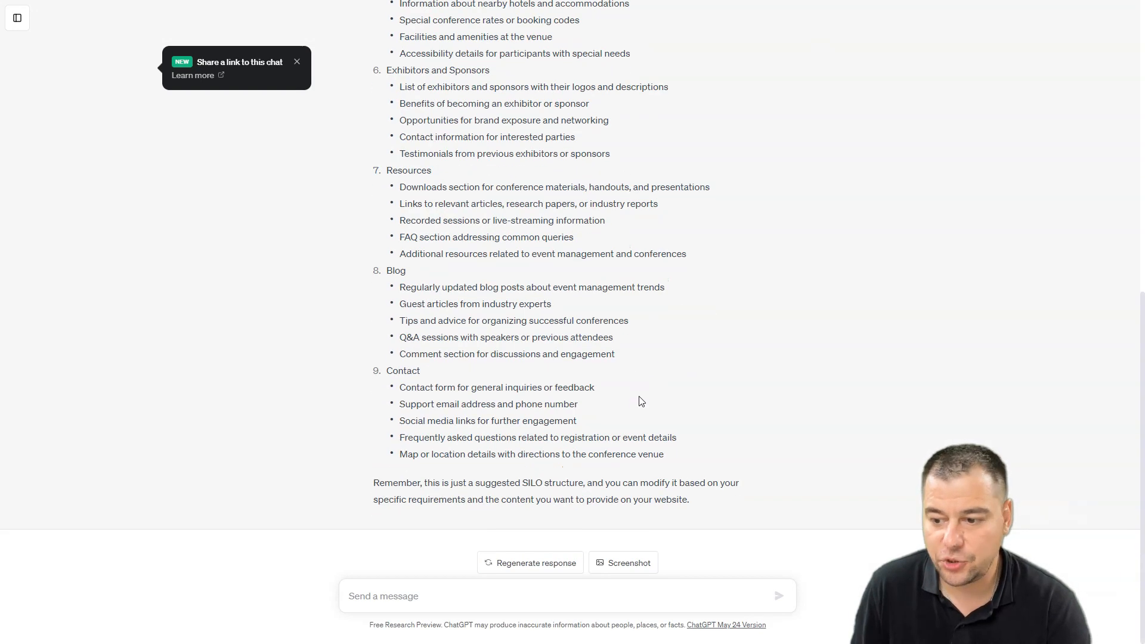
pyautogui.moveTo(623, 421)
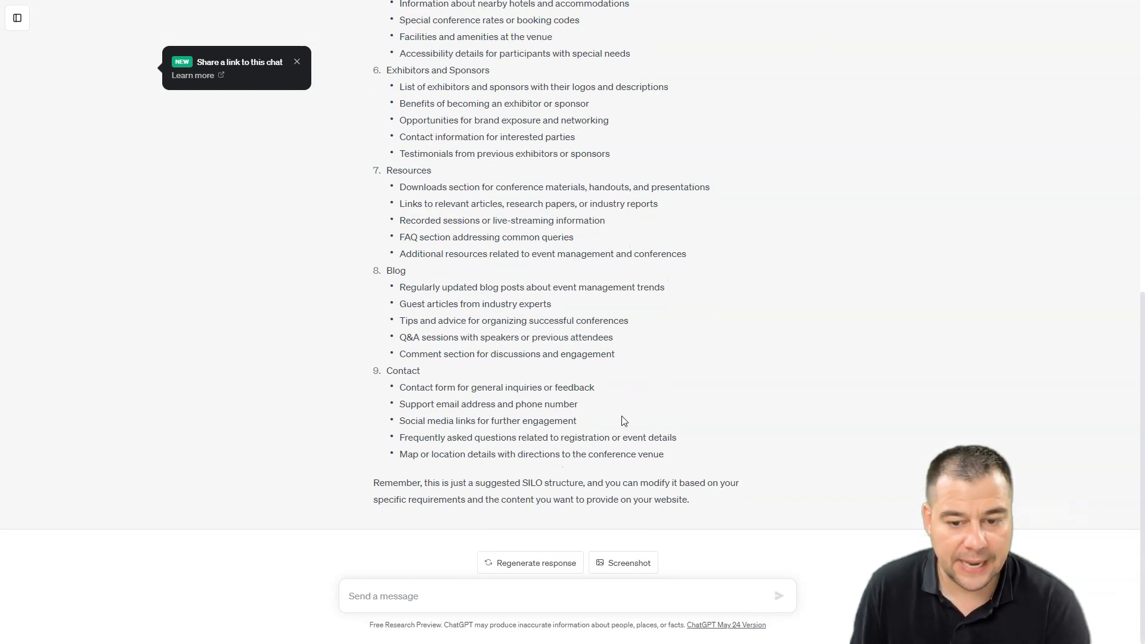
pyautogui.moveTo(656, 422)
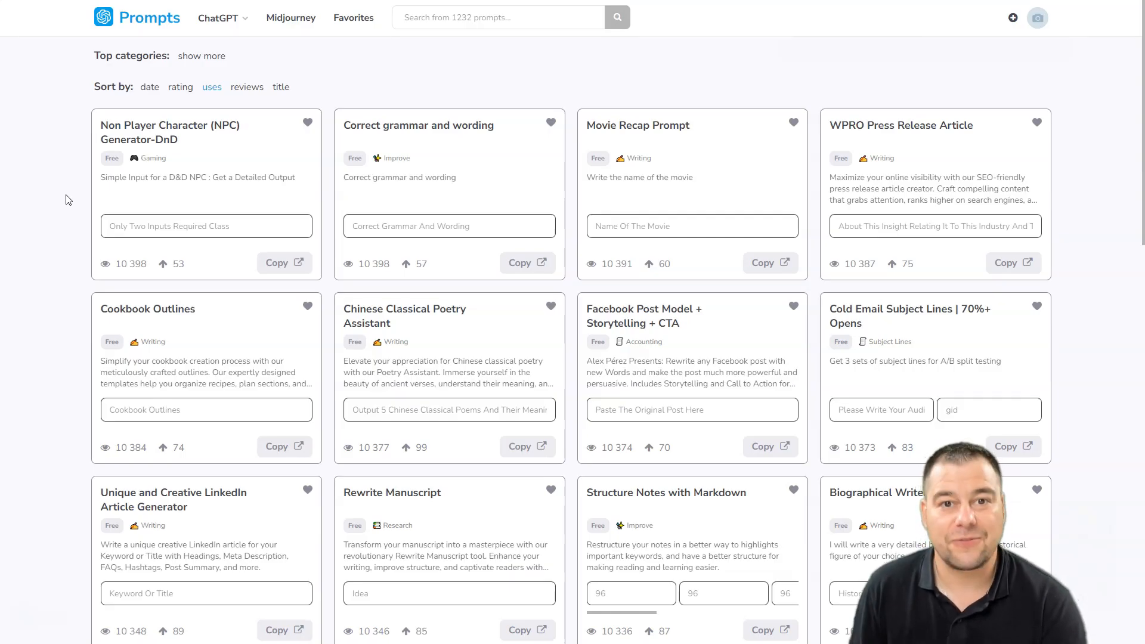
pyautogui.moveTo(276, 213)
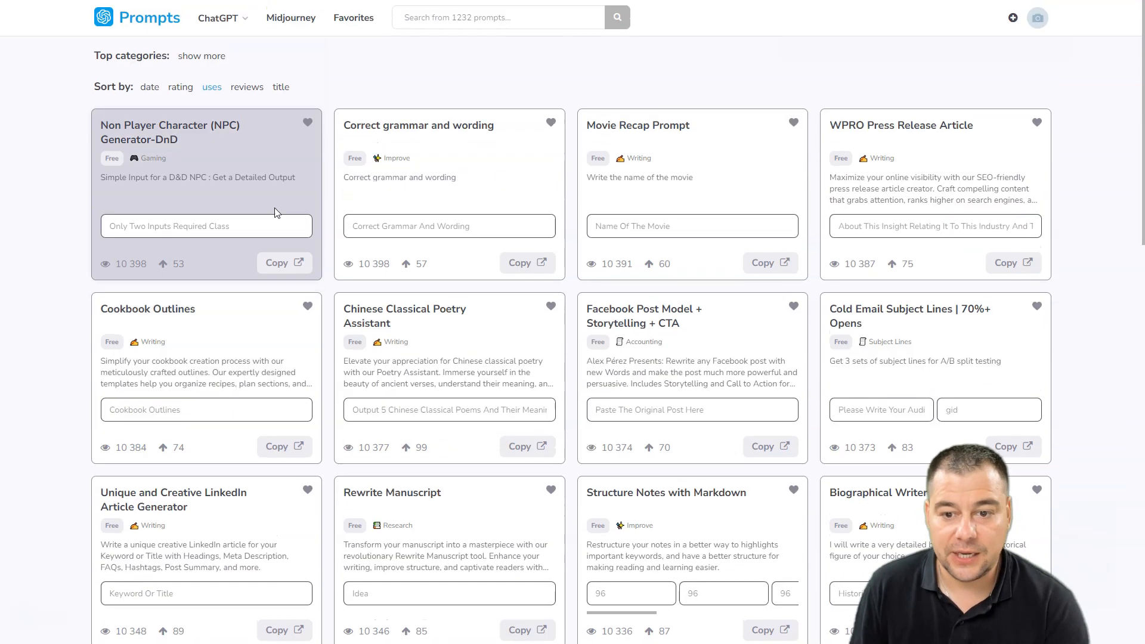
# Expand Top categories with show more to list Academics through Writing
pyautogui.click(202, 55)
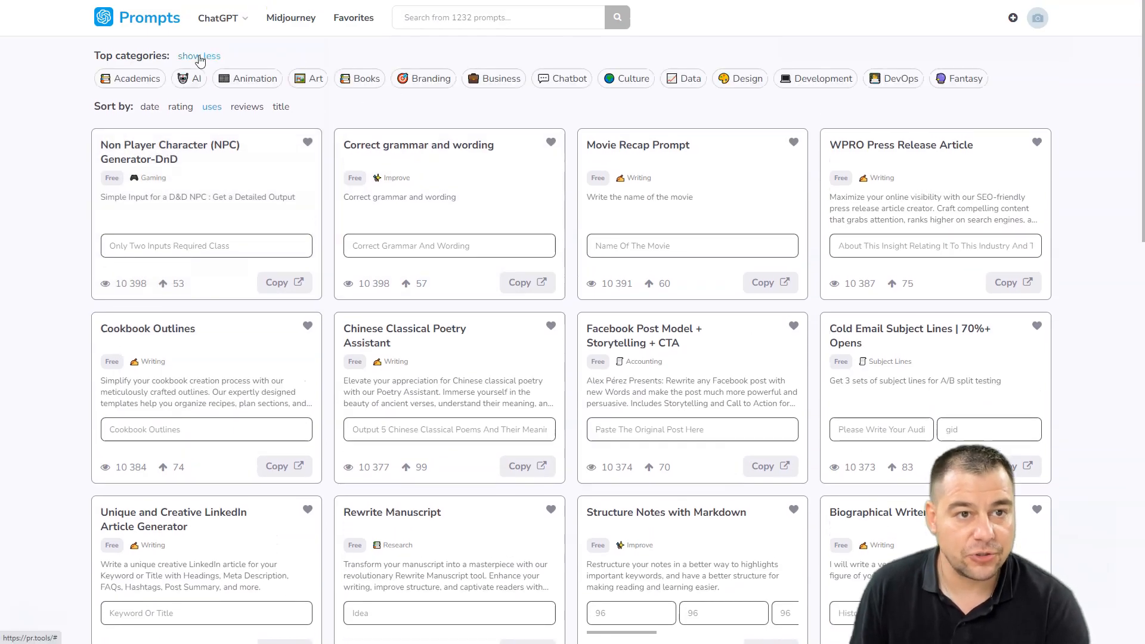
pyautogui.click(199, 55)
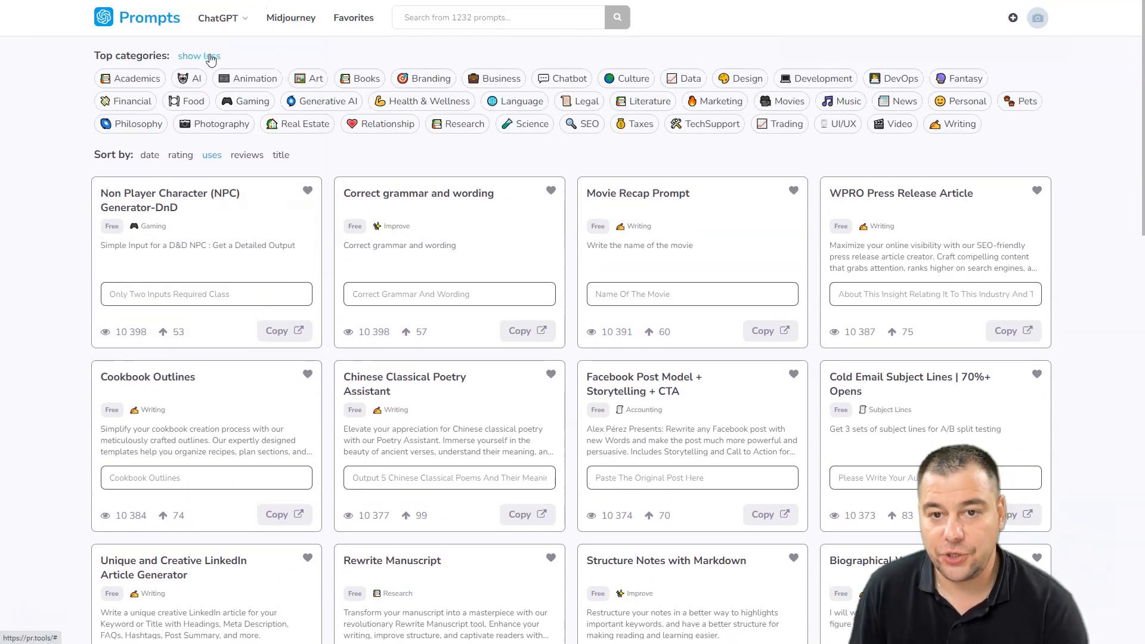
pyautogui.click(199, 55)
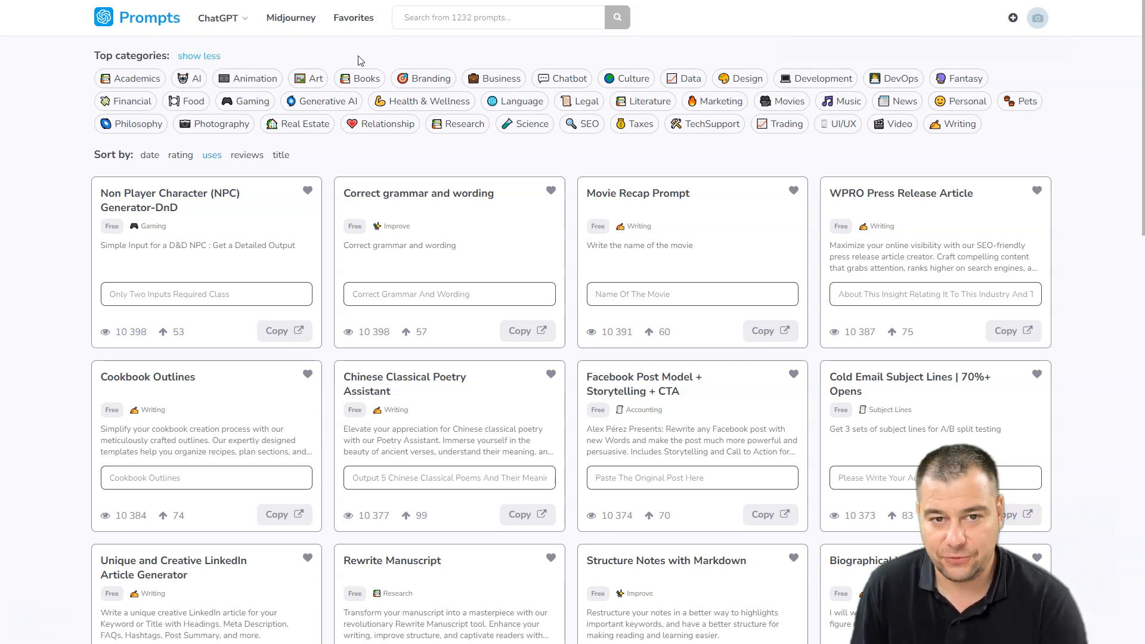
pyautogui.moveTo(430, 78)
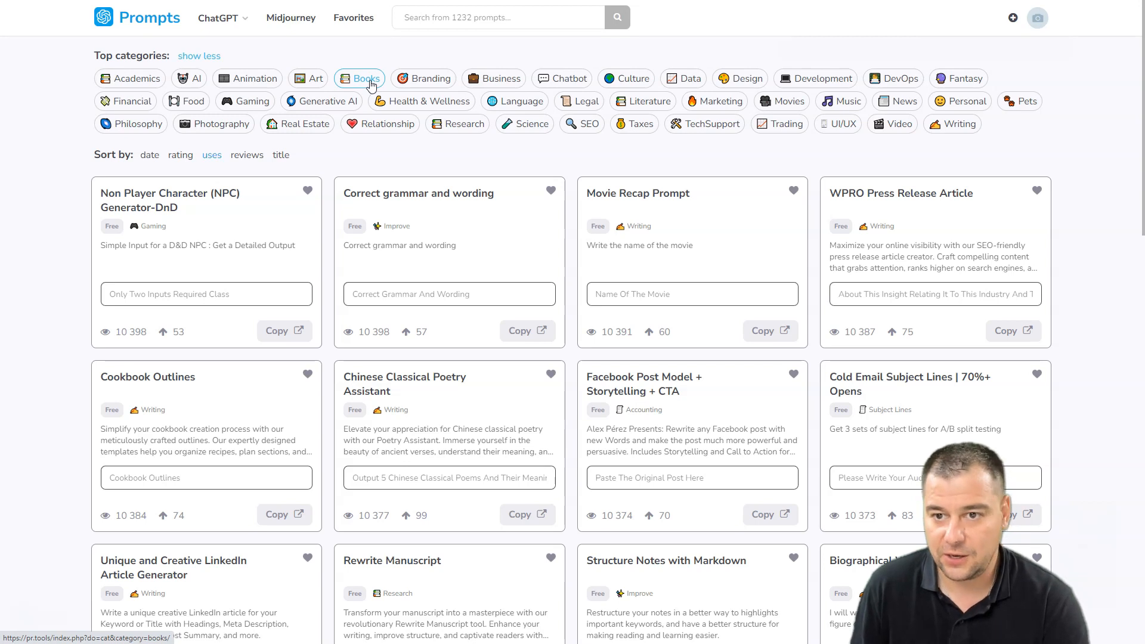
pyautogui.moveTo(380, 55)
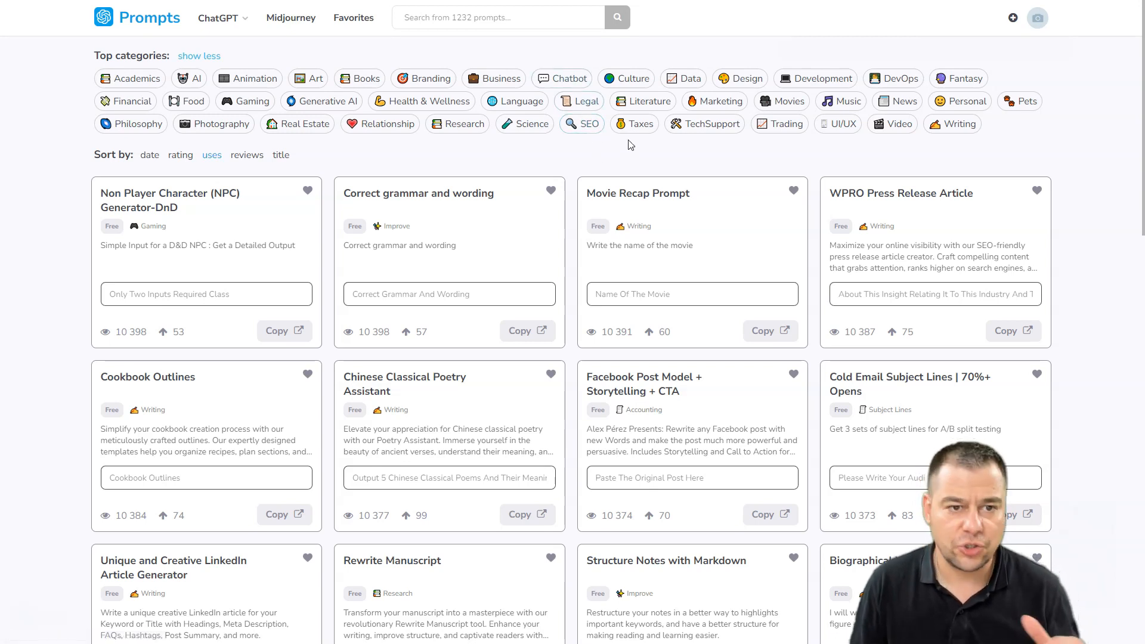
pyautogui.moveTo(615, 152)
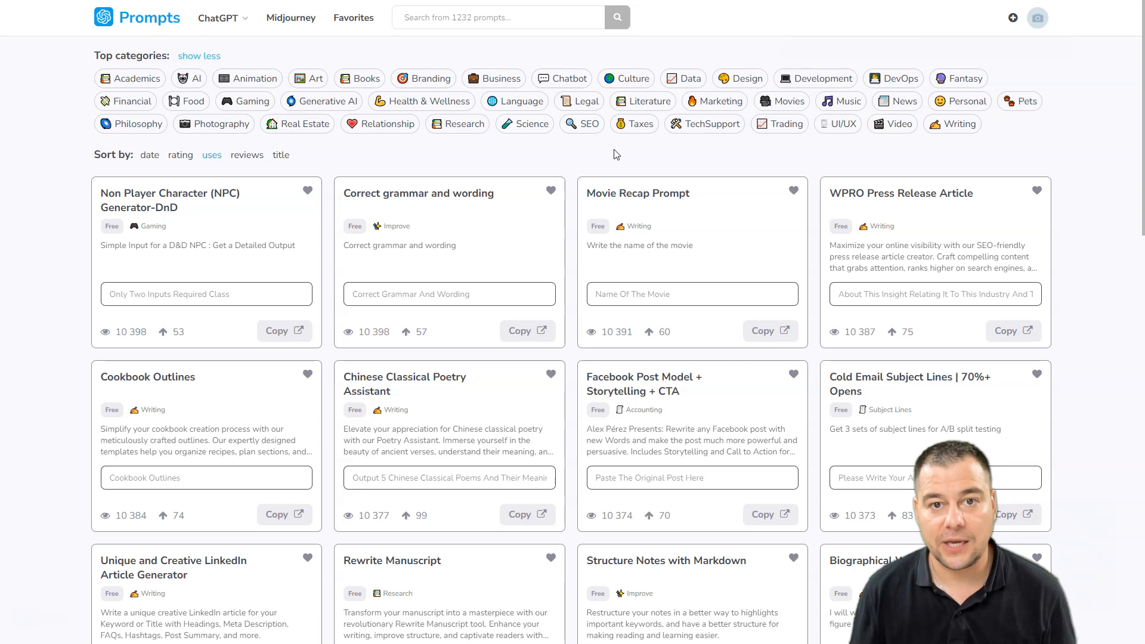
pyautogui.moveTo(574, 158)
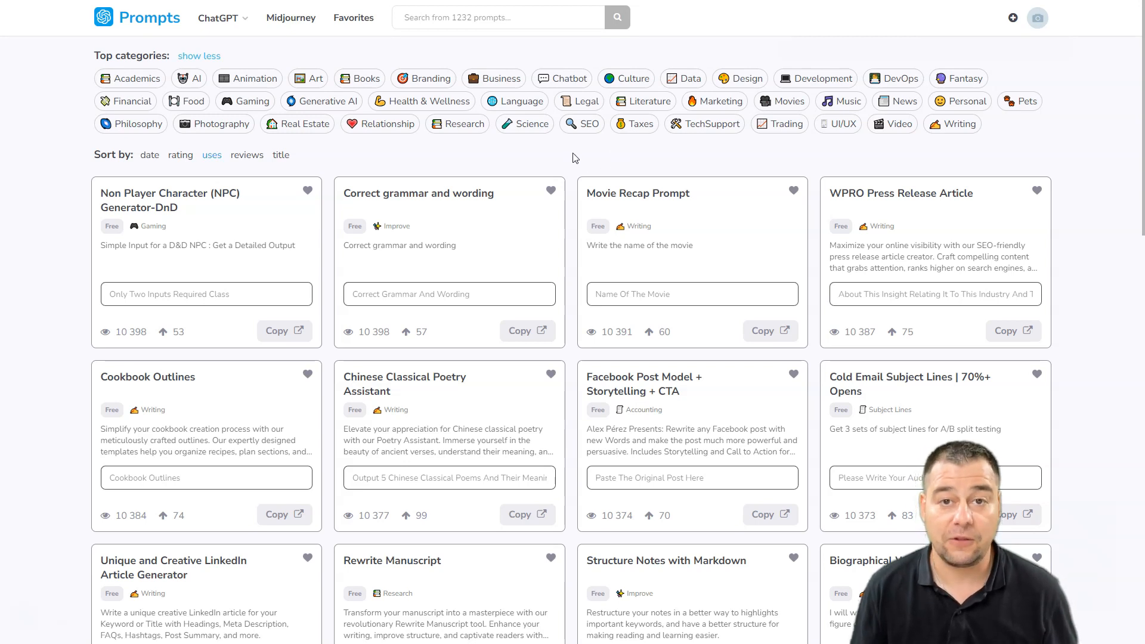
pyautogui.moveTo(563, 166)
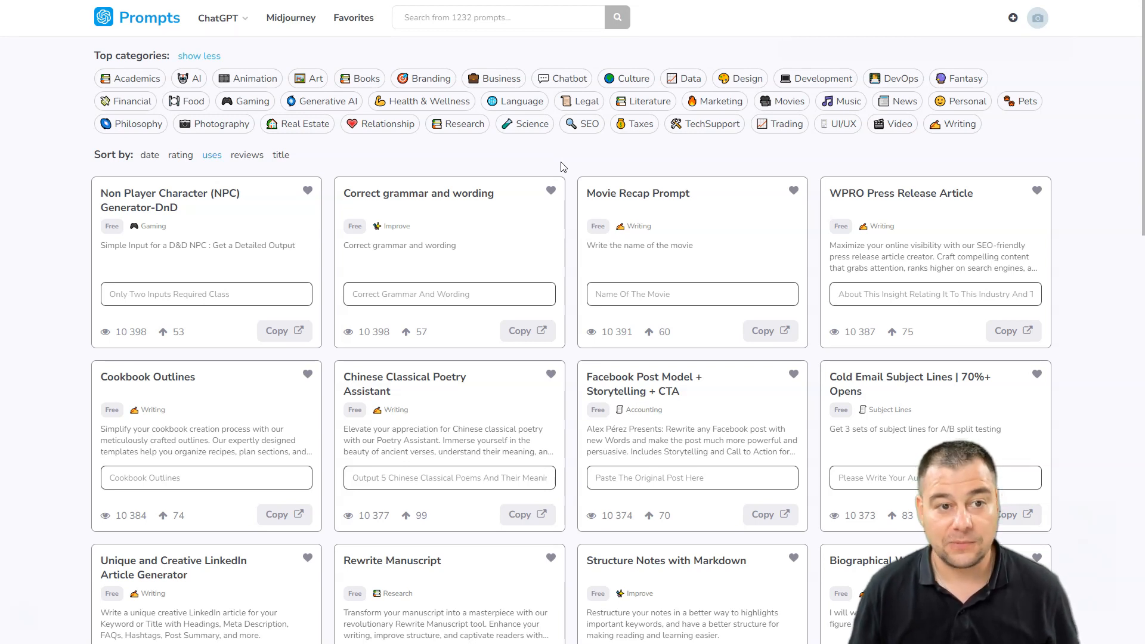
pyautogui.moveTo(521, 169)
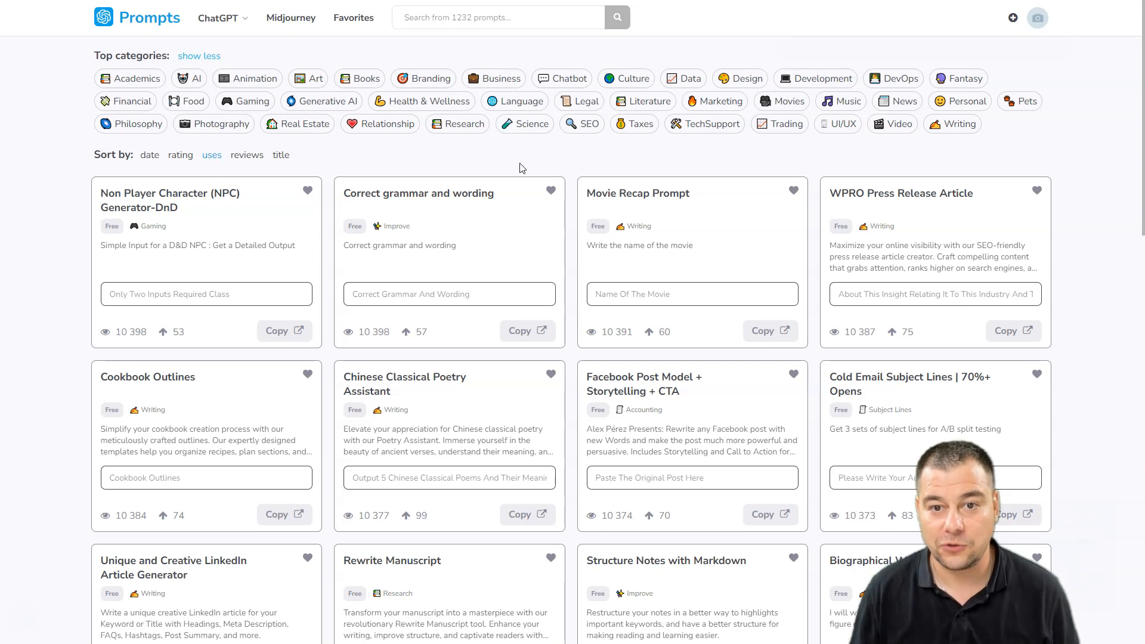
pyautogui.moveTo(481, 160)
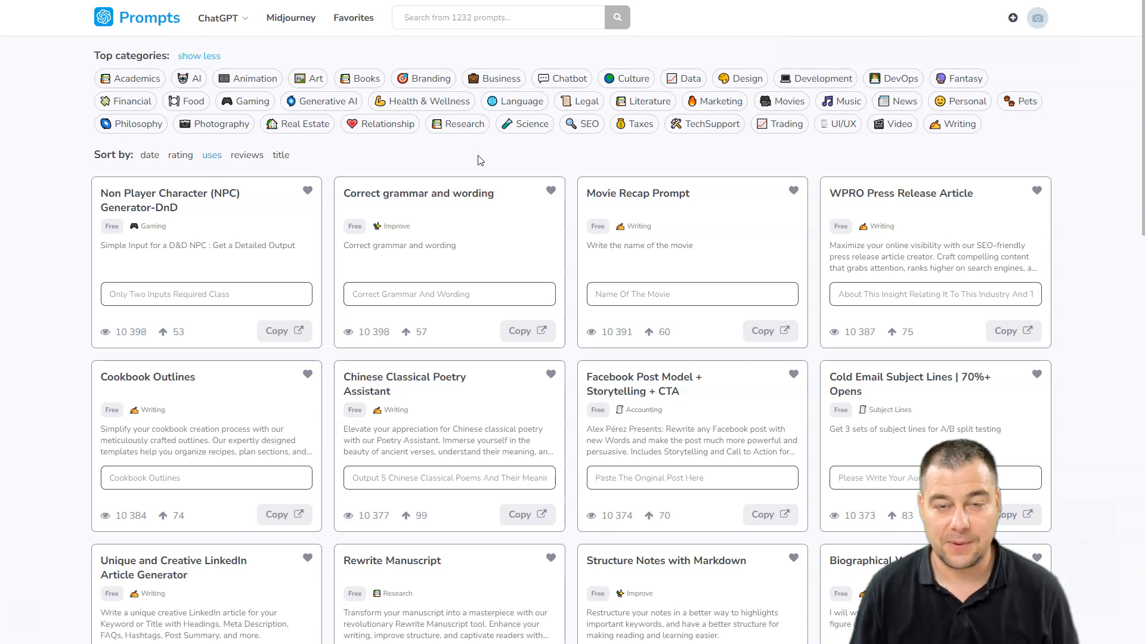